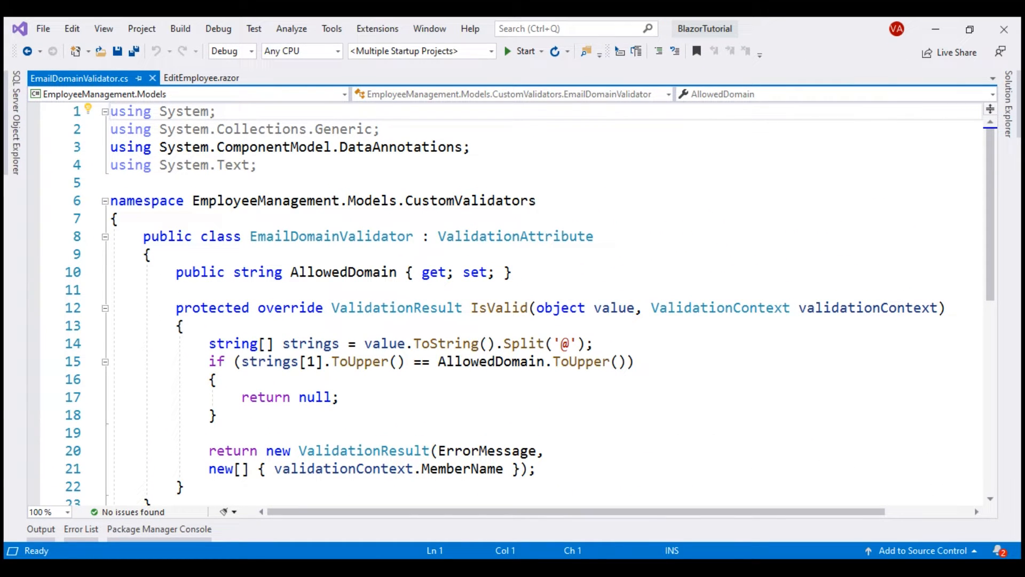
pyautogui.moveTo(416, 271)
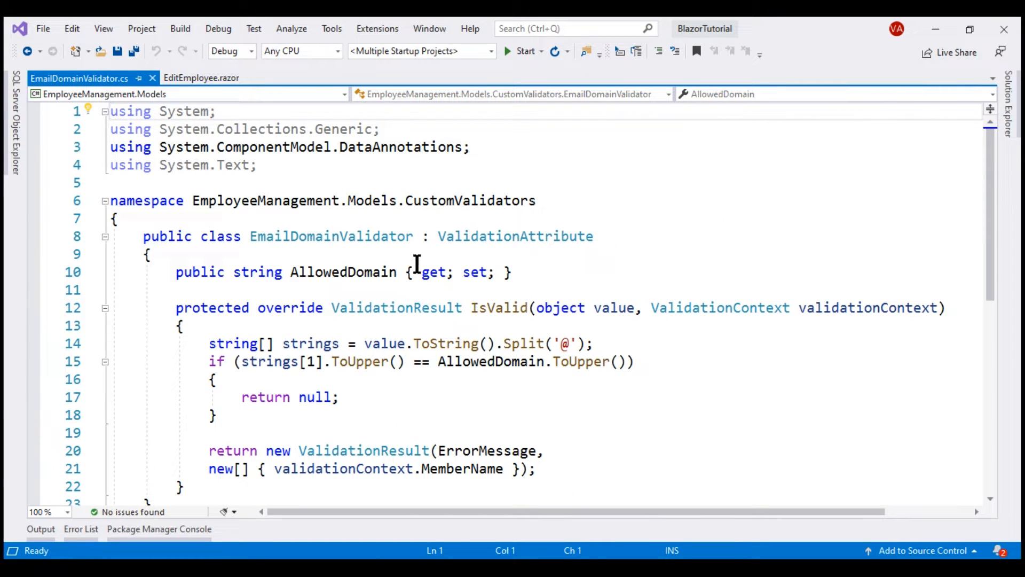
# Enter ABC as the Email in Chrome and inspect the EmailDomainValidator IndexOutOfRangeException in DevTools
pyautogui.doubleClick(330, 236)
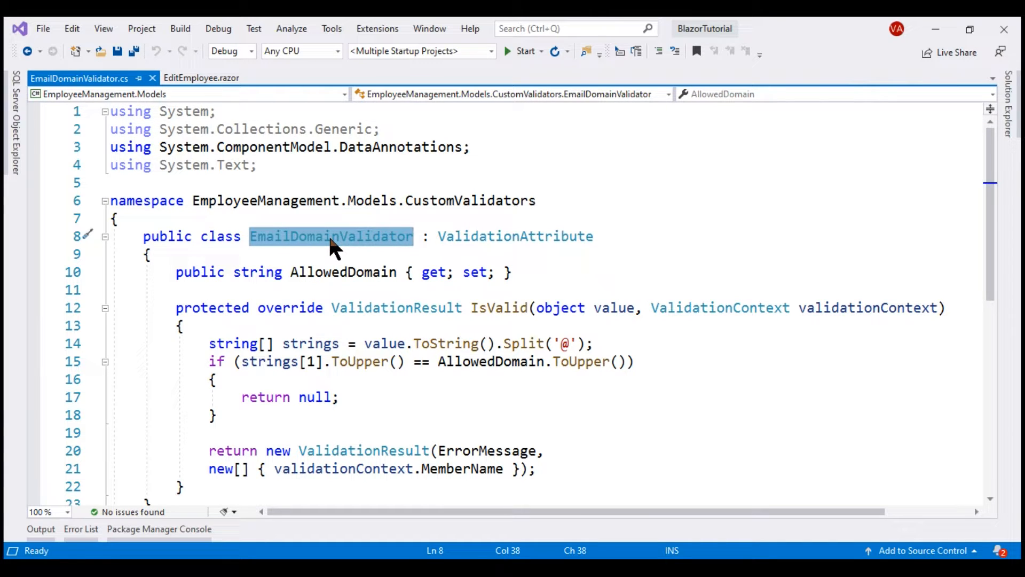
pyautogui.moveTo(478, 565)
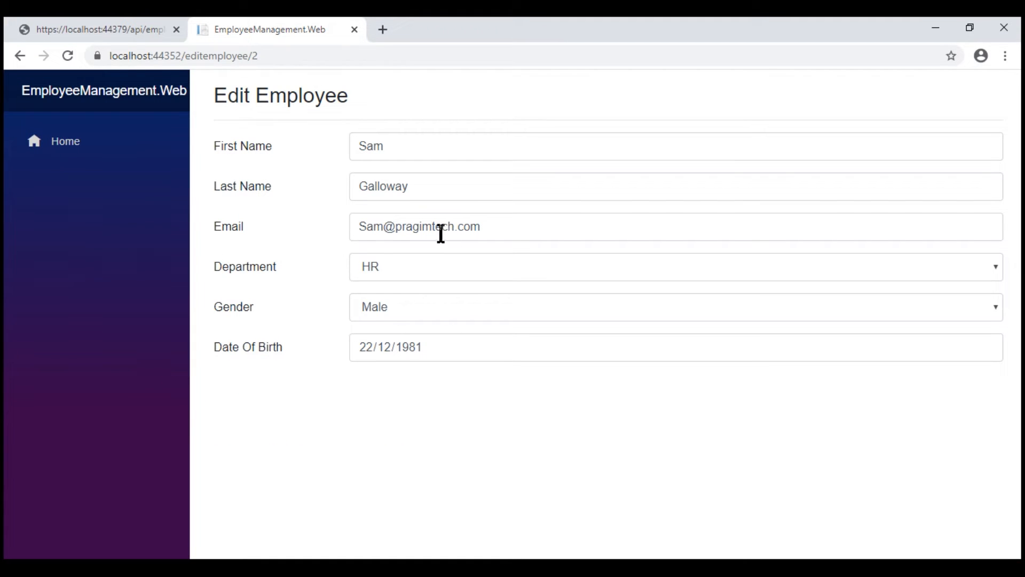
pyautogui.moveTo(450, 236)
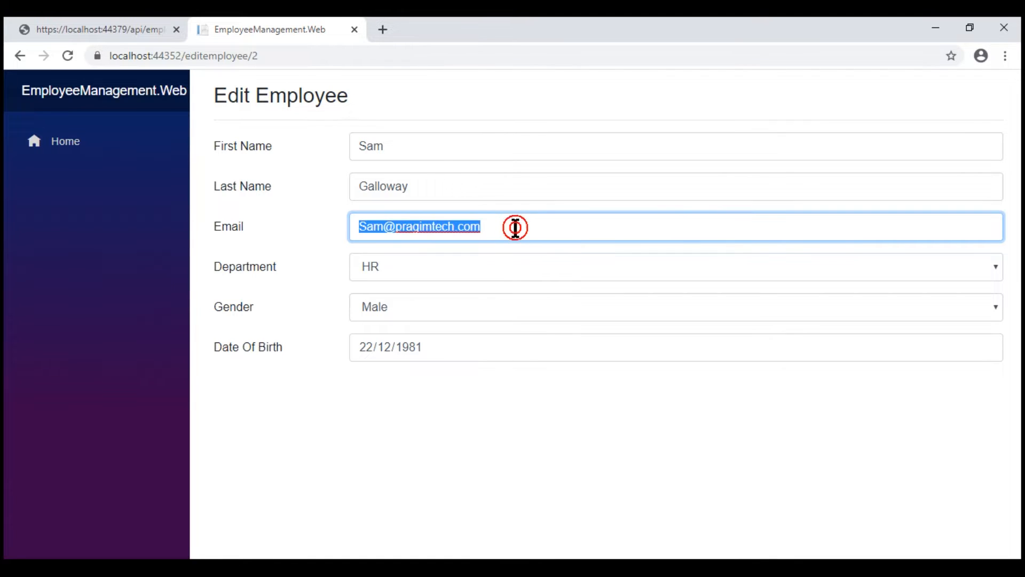
pyautogui.write('ABC')
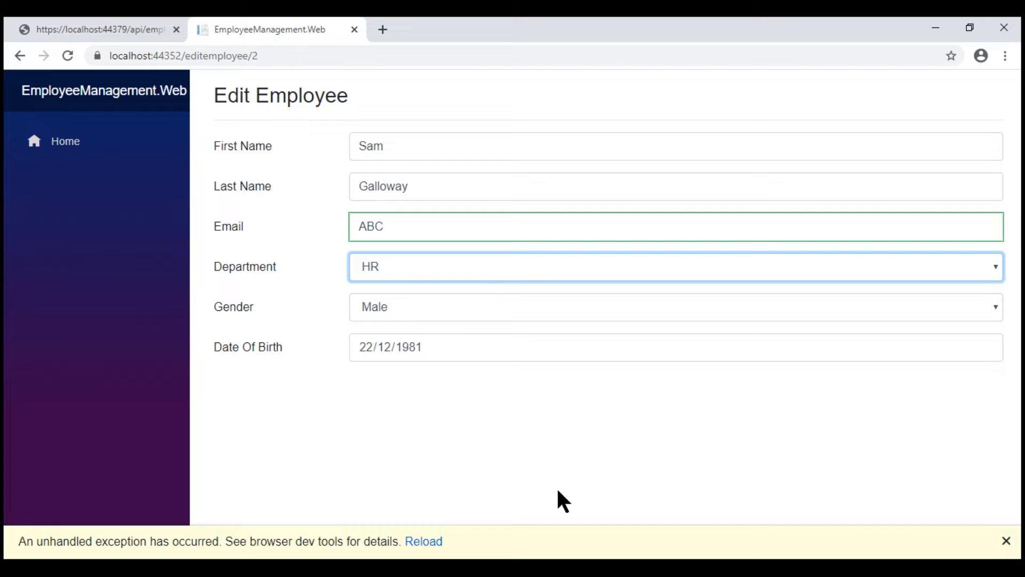
pyautogui.press('F12')
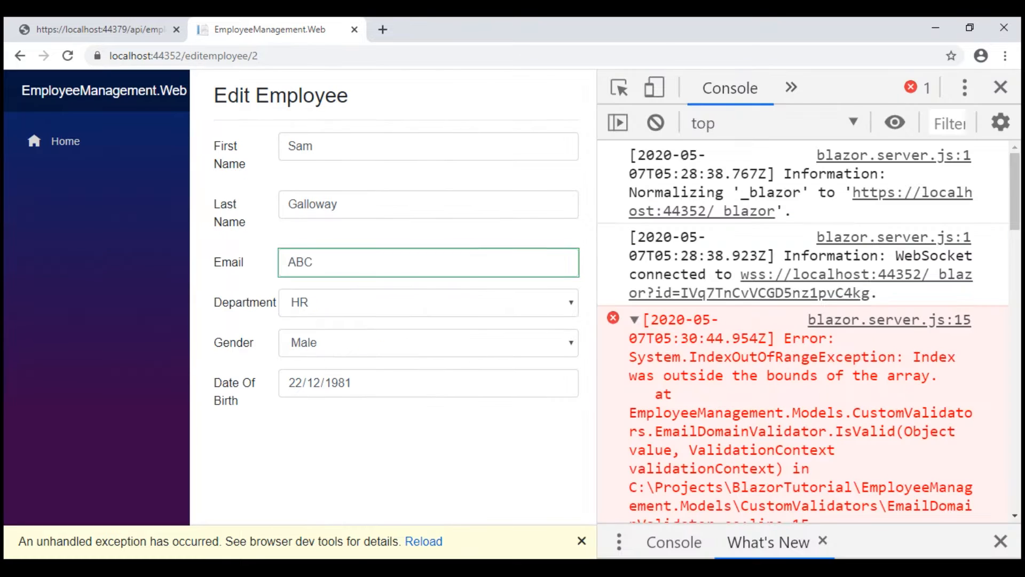
pyautogui.doubleClick(790, 357)
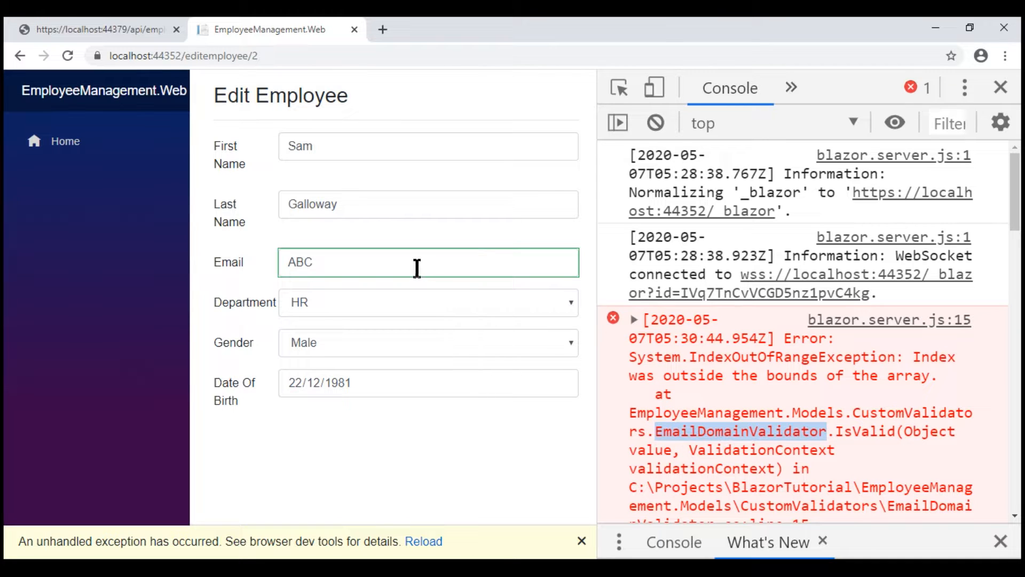
pyautogui.doubleClick(299, 263)
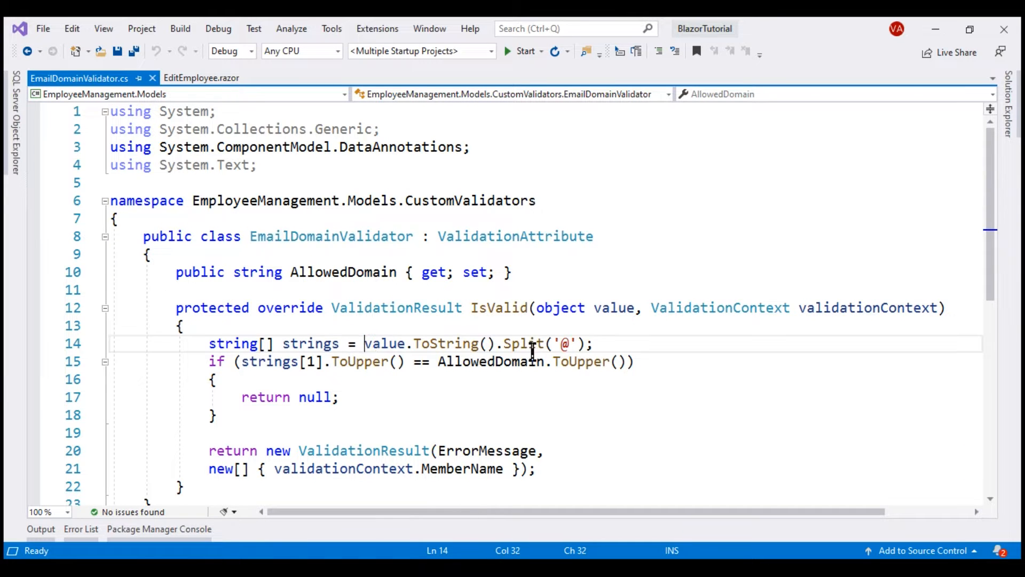
# Guard the domain comparison in EmailDomainValidator.cs with a strings.Length > 1 check
pyautogui.moveTo(366, 343); pyautogui.dragTo(588, 343)
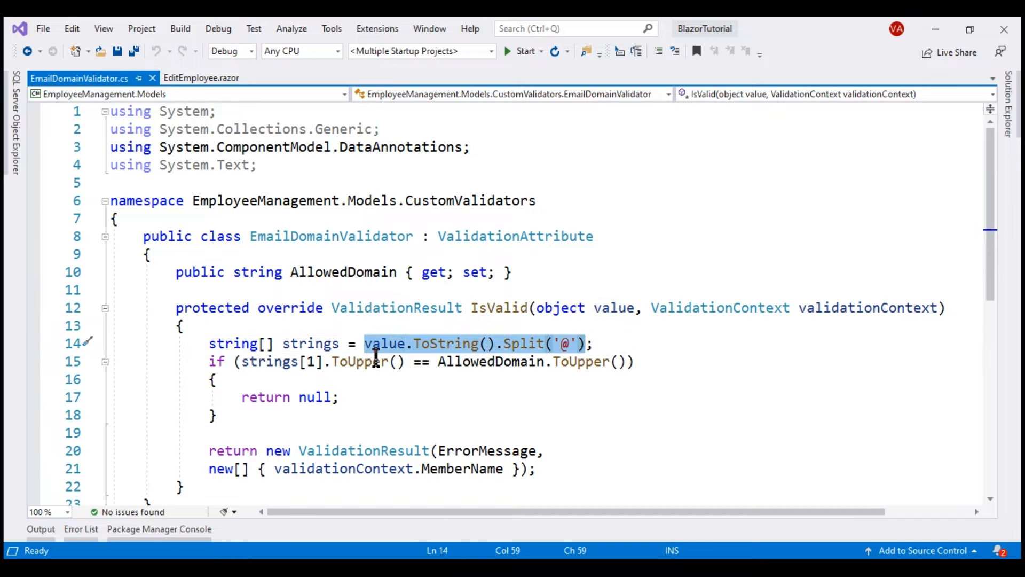
pyautogui.click(256, 344)
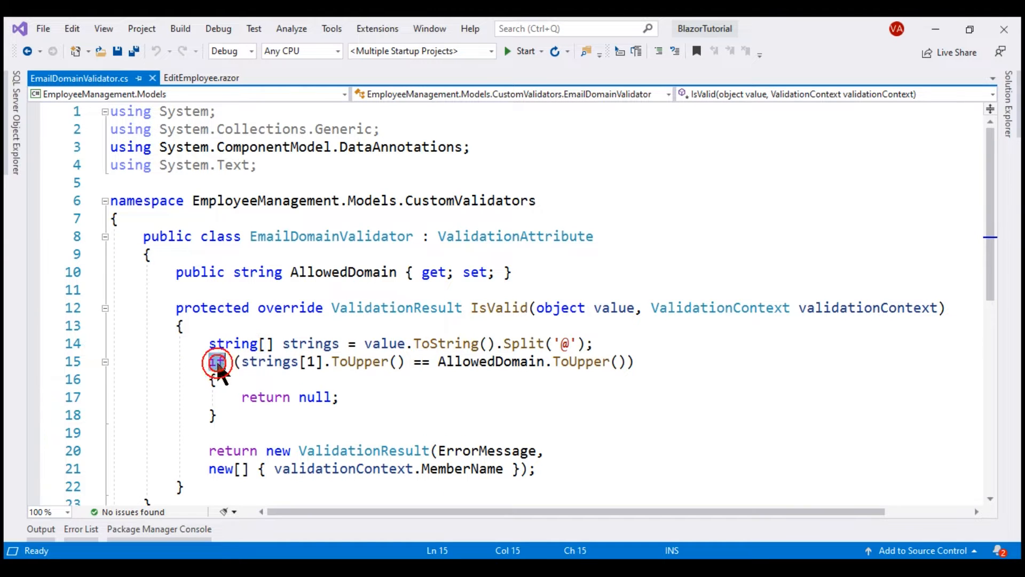
pyautogui.moveTo(267, 361)
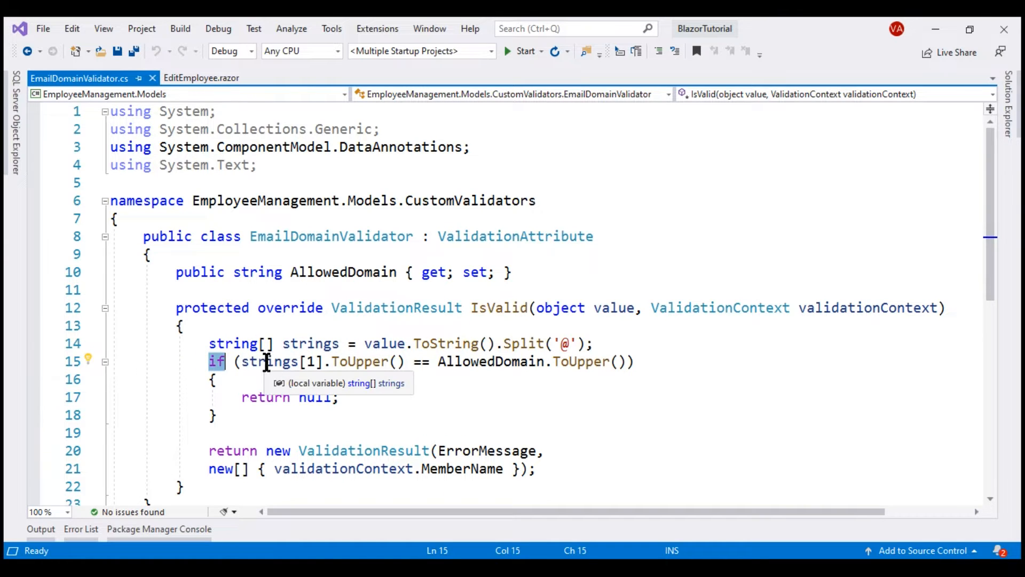
pyautogui.moveTo(311, 360)
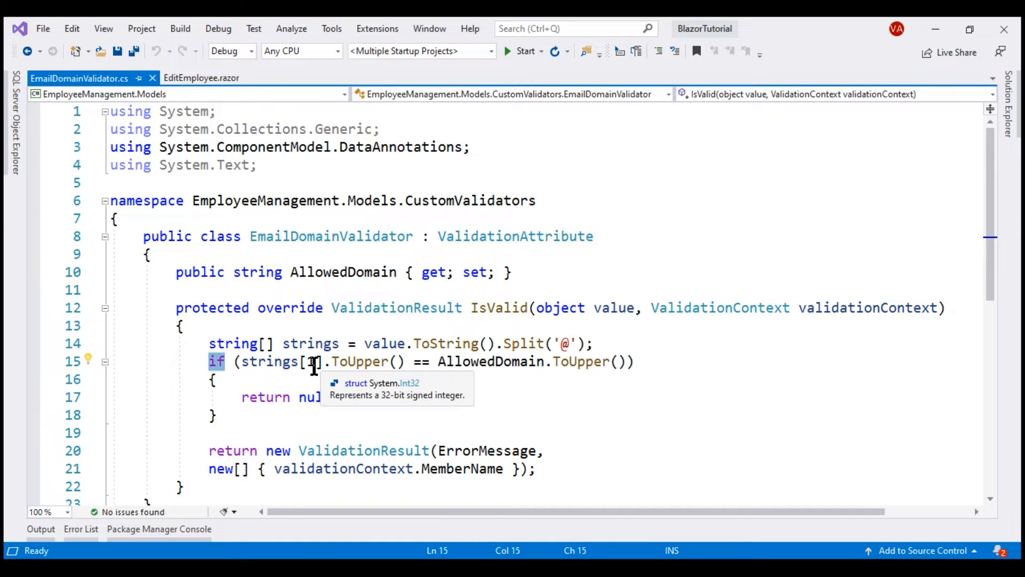
pyautogui.moveTo(290, 344)
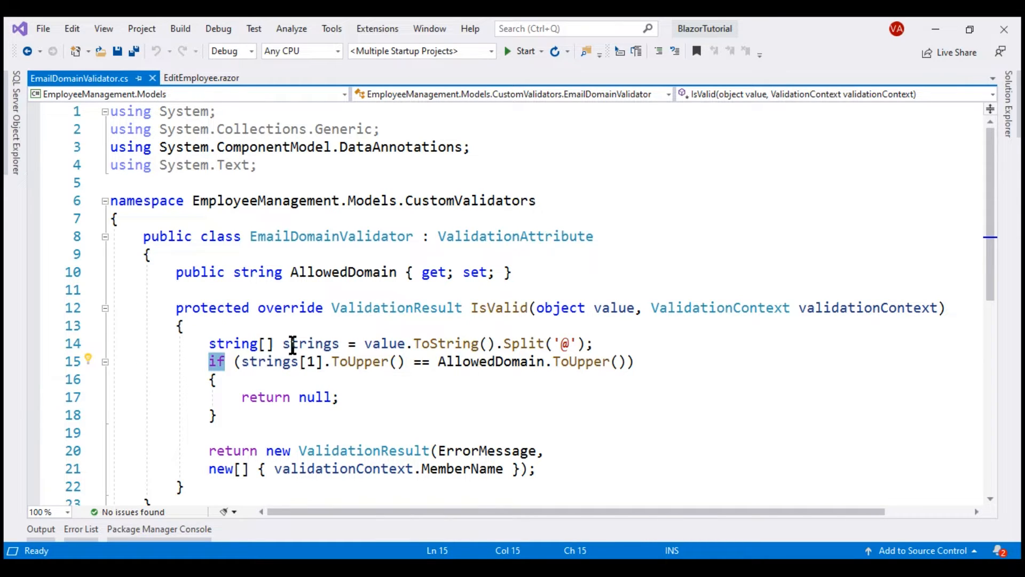
pyautogui.doubleClick(310, 344)
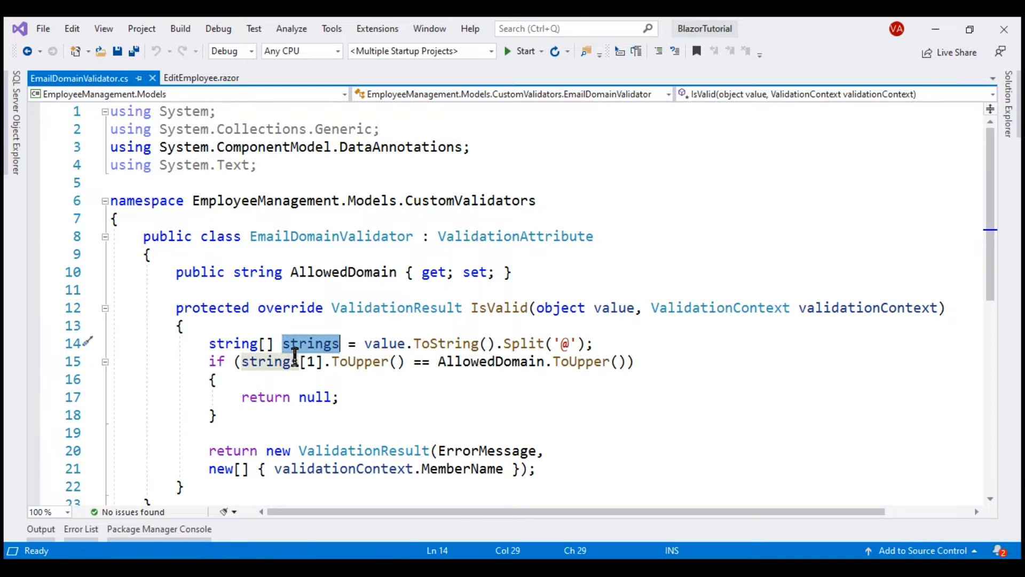
pyautogui.click(268, 361)
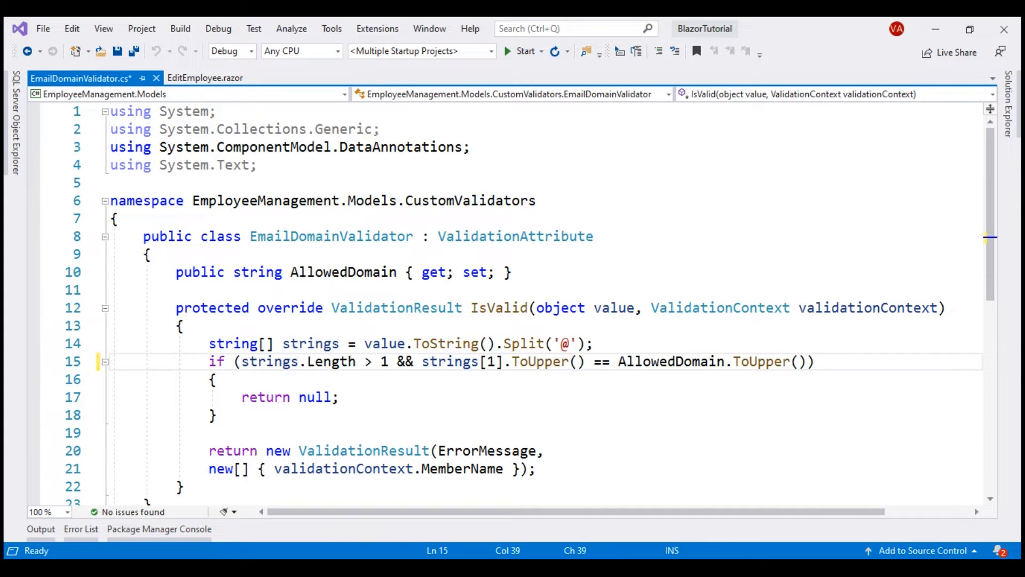
pyautogui.click(274, 361)
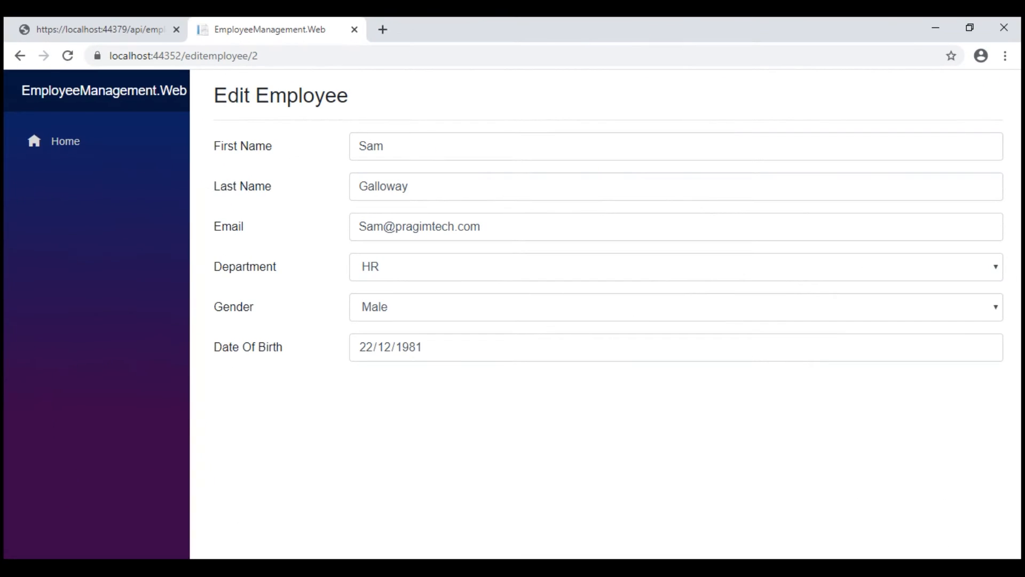
pyautogui.tripleClick(418, 226)
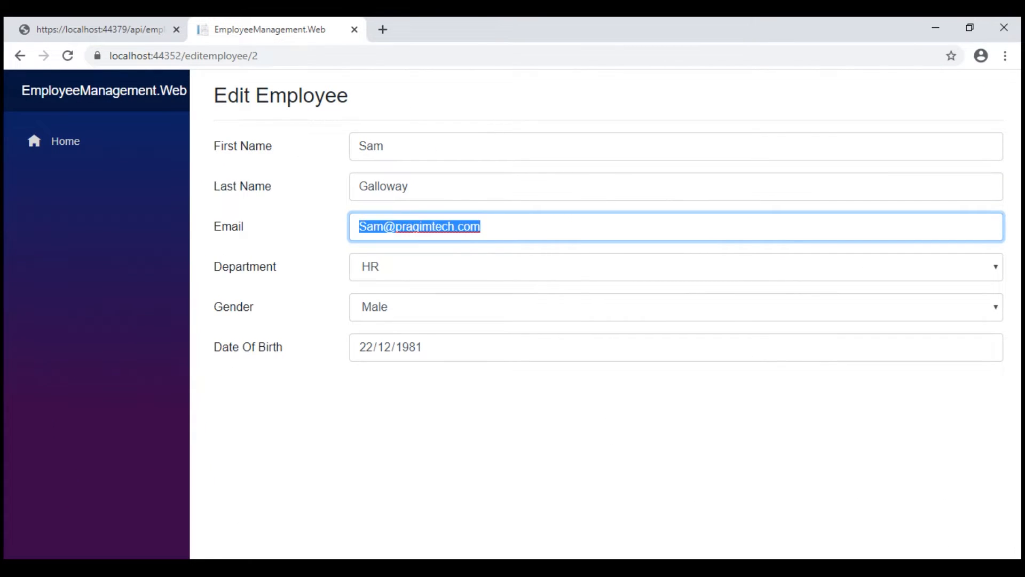
pyautogui.write('ABC')
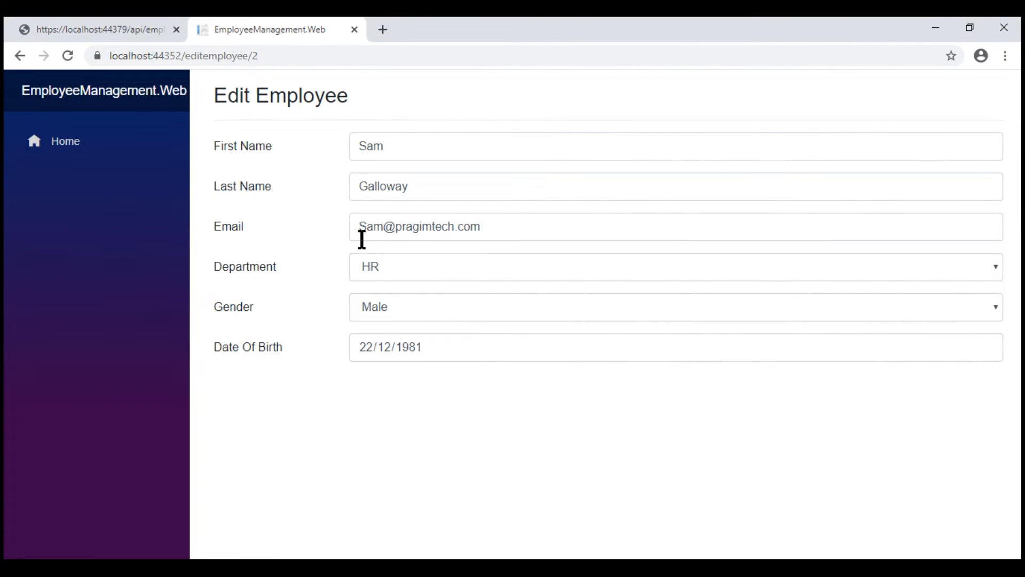
pyautogui.doubleClick(228, 226)
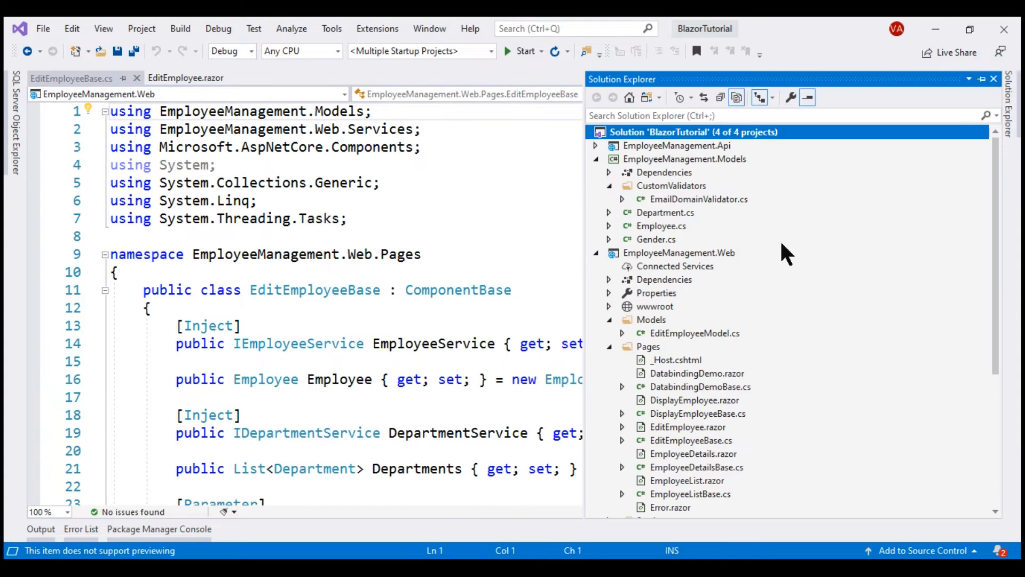
# Open Employee.cs and locate EditEmployeeModel.cs in the web project's Models folder
pyautogui.click(662, 227)
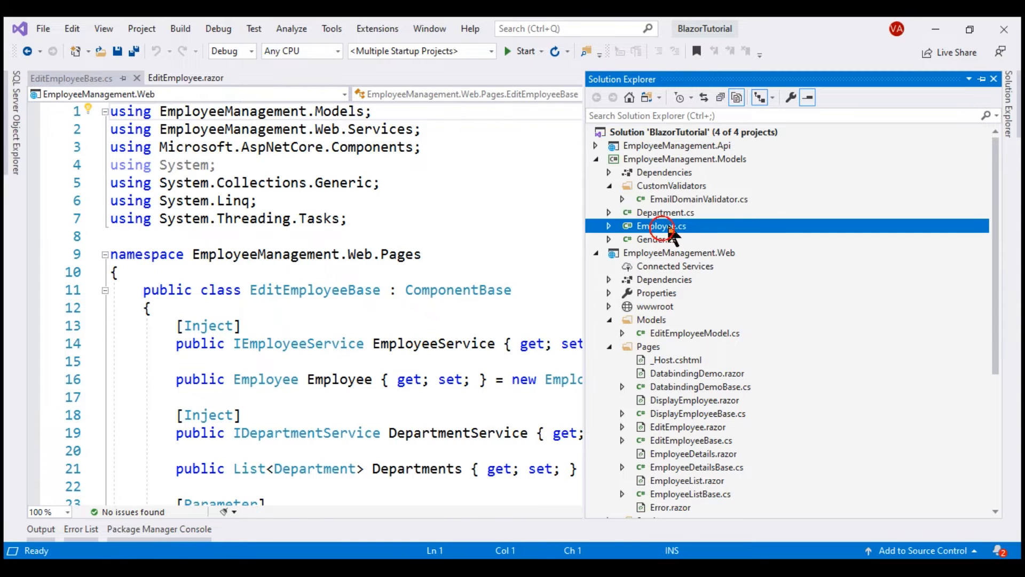
pyautogui.doubleClick(662, 226)
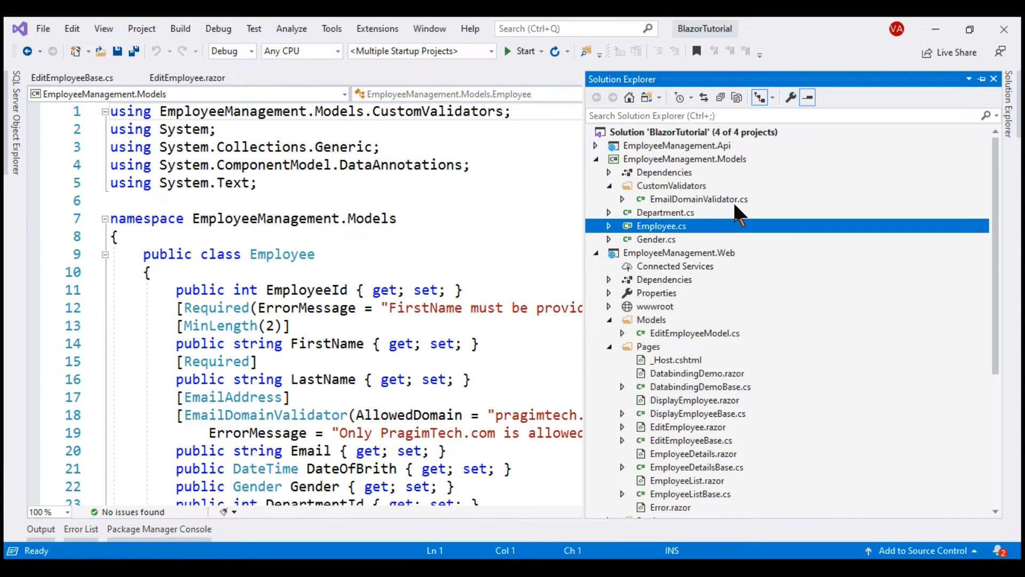
pyautogui.moveTo(658, 240)
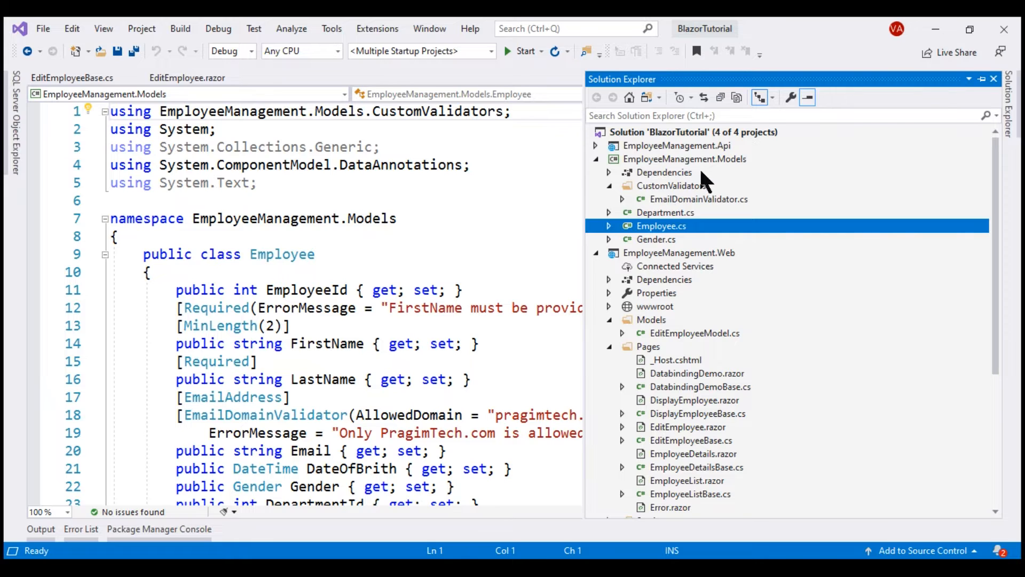
pyautogui.moveTo(675, 165)
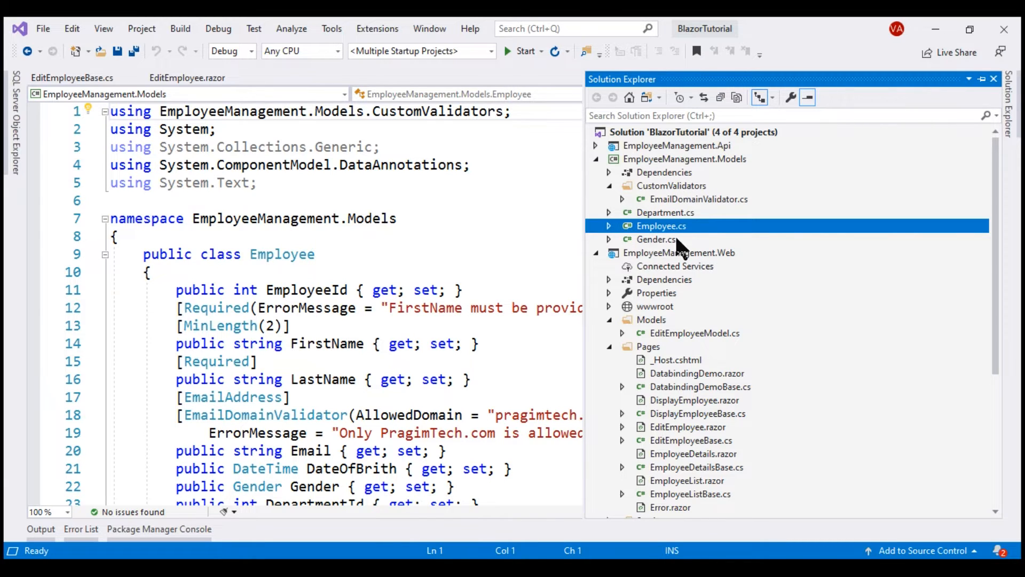
pyautogui.moveTo(664, 239)
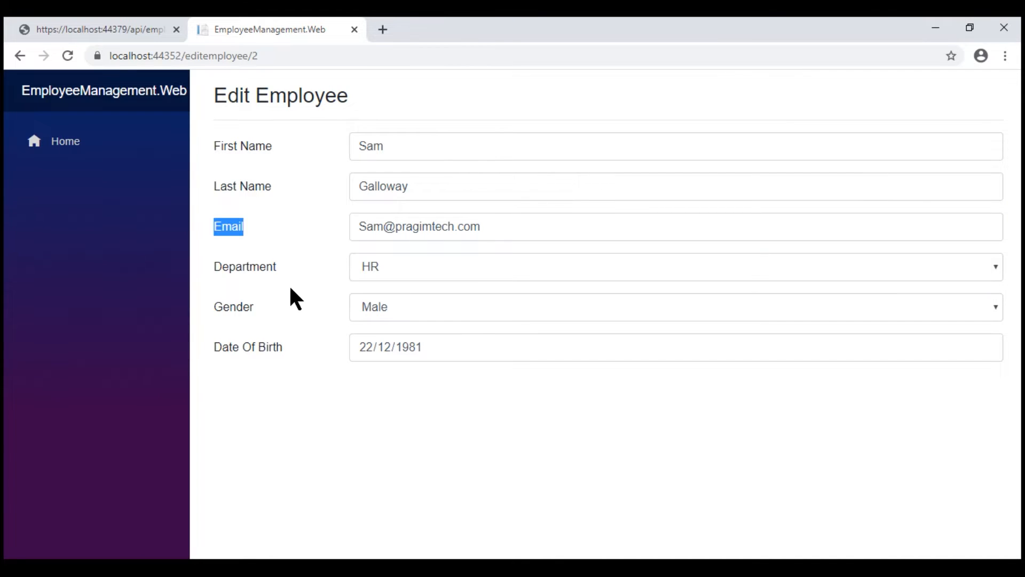
pyautogui.moveTo(442, 440)
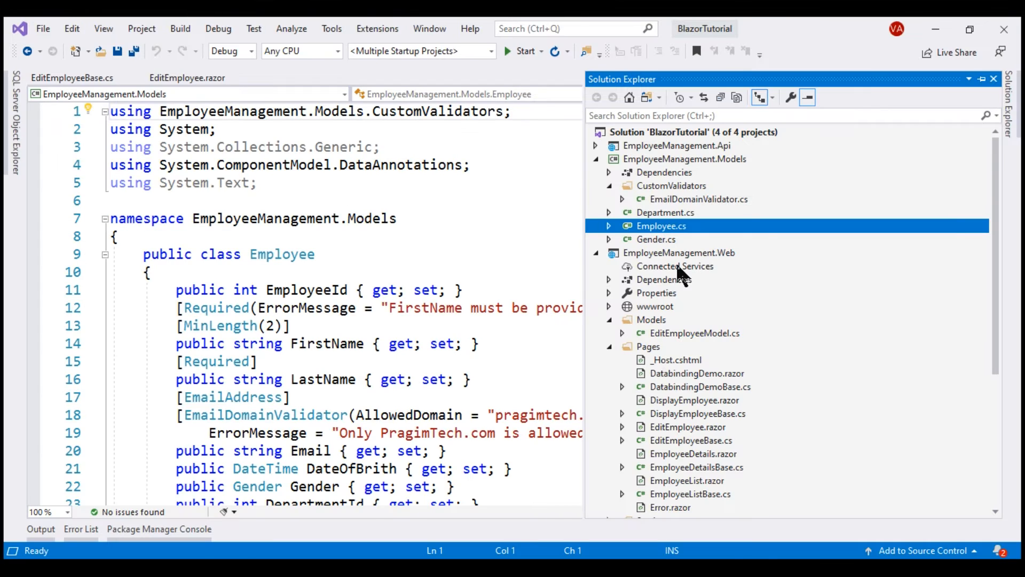
pyautogui.moveTo(651, 330)
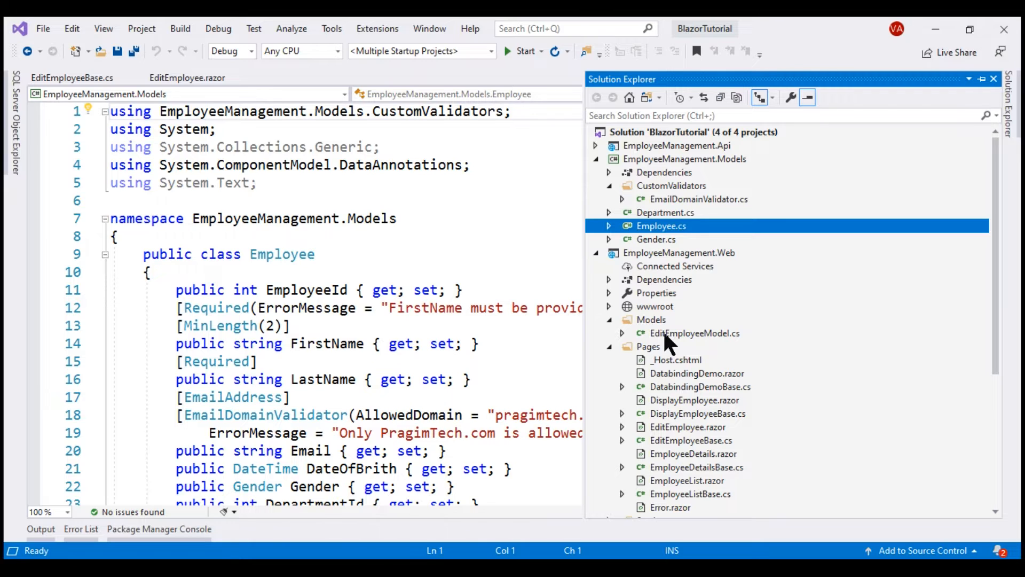
pyautogui.click(694, 333)
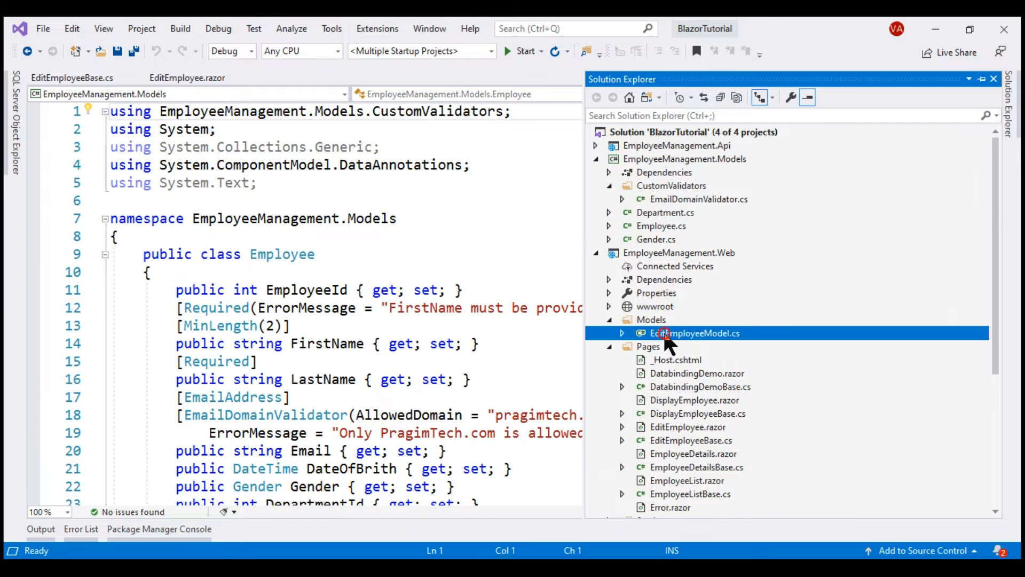
# Add a public string ConfirmEmail property below Email in EditEmployeeModel
pyautogui.doubleClick(697, 333)
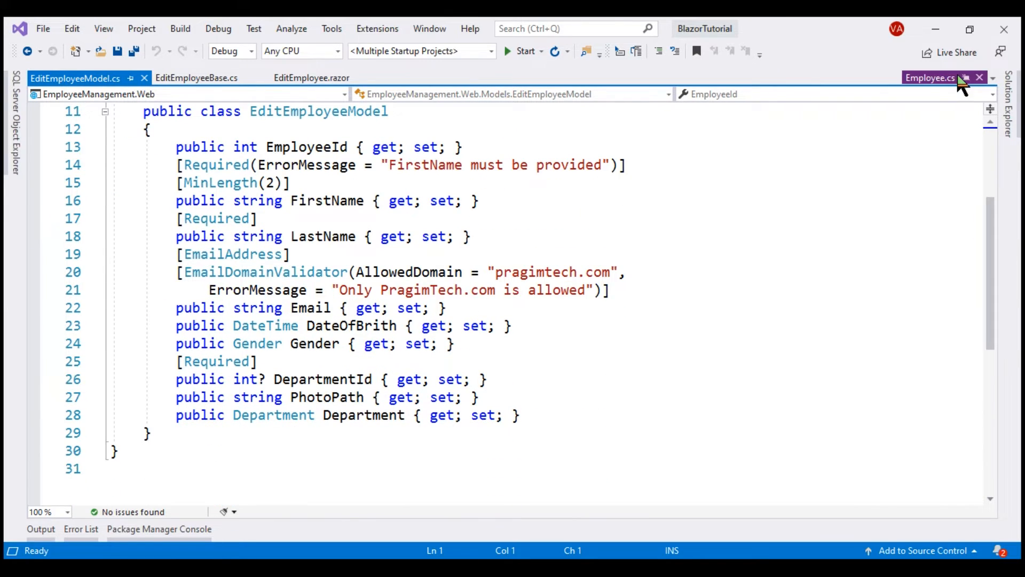
pyautogui.click(935, 77)
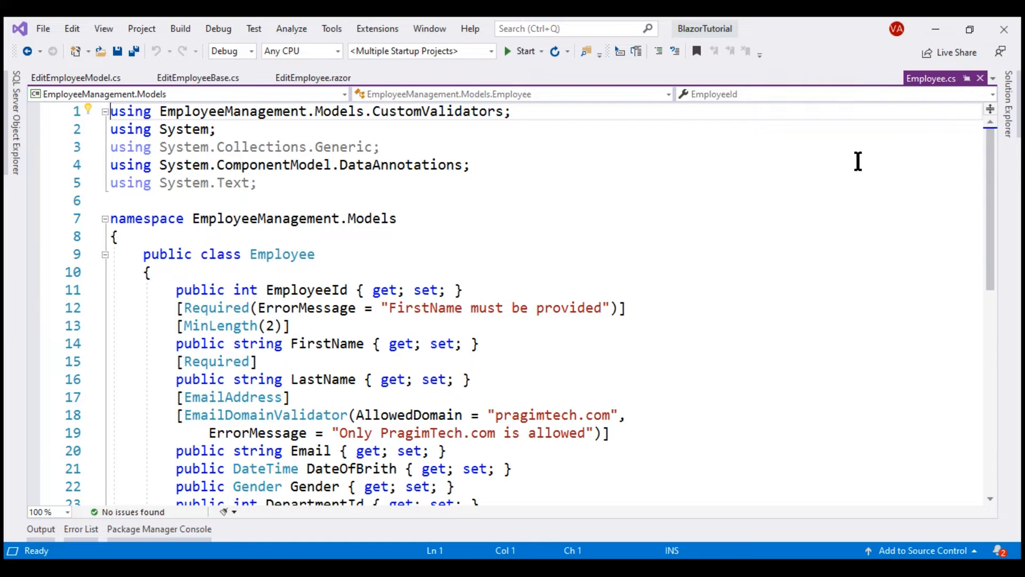
pyautogui.scroll(-3)
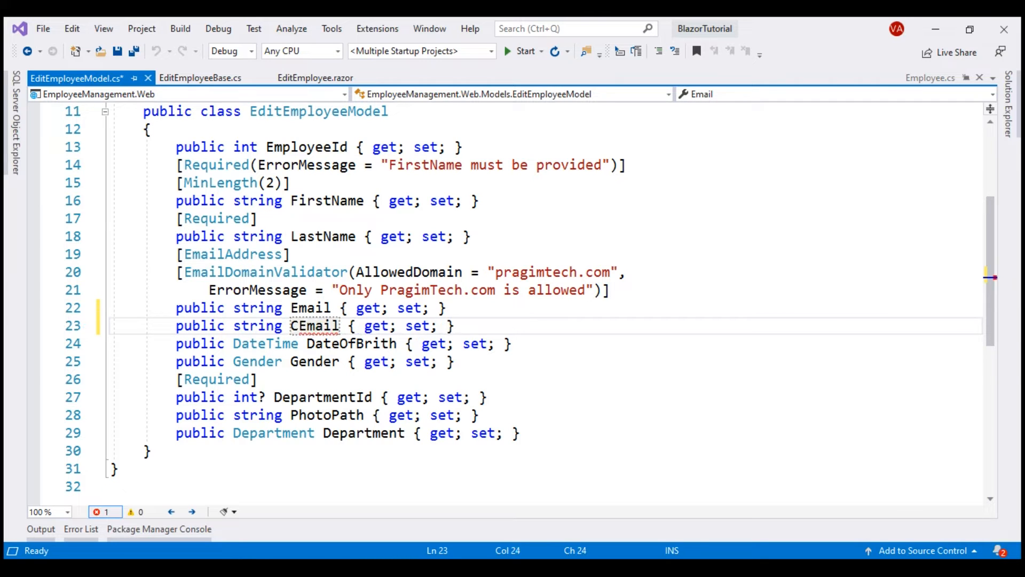
pyautogui.write('onfirmEmail')
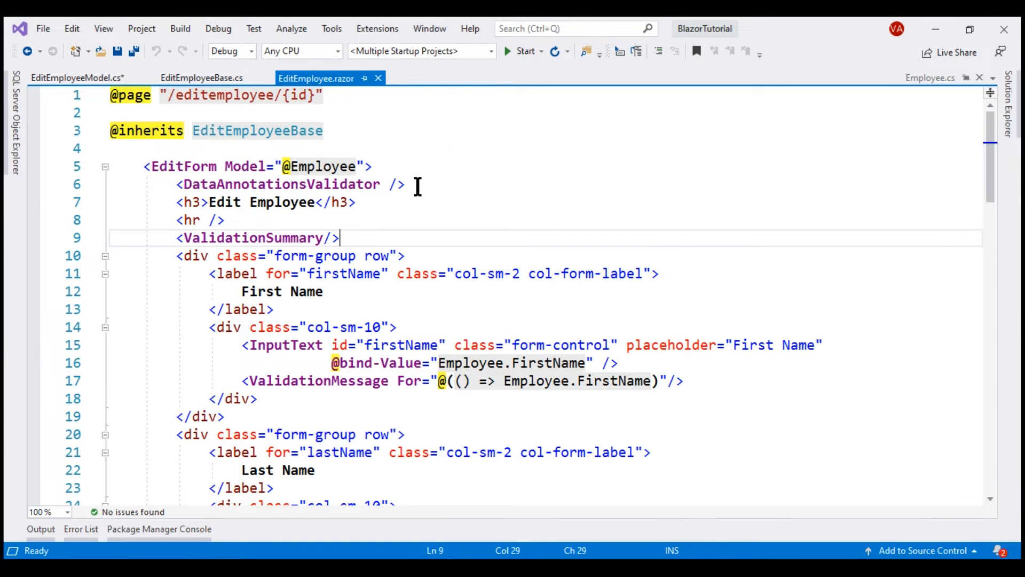
# Declare an EditEmployeeModel property in EditEmployeeBase initialised to new EditEmployeeModel()
pyautogui.click(201, 77)
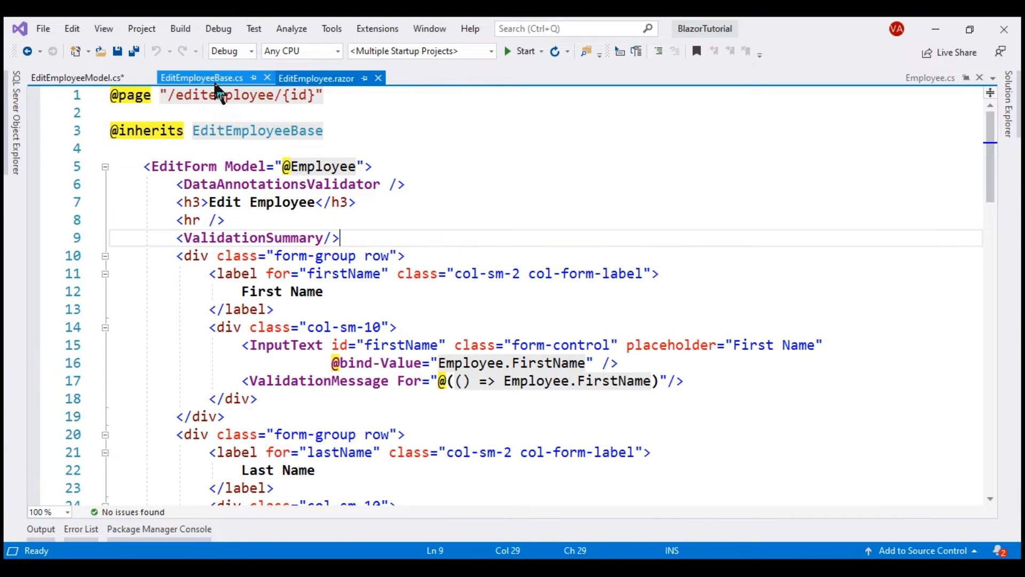
pyautogui.click(200, 78)
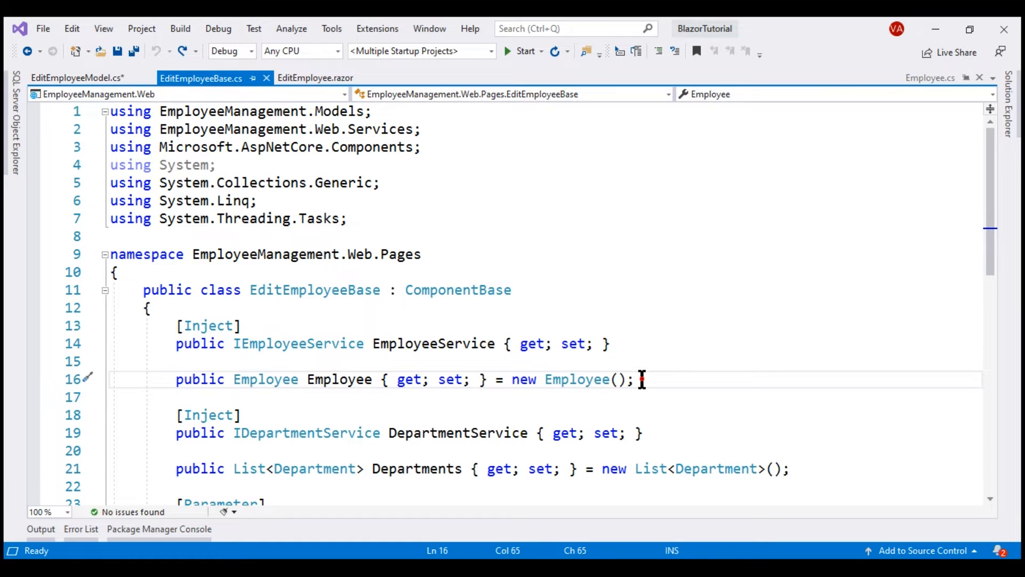
pyautogui.write('prop')
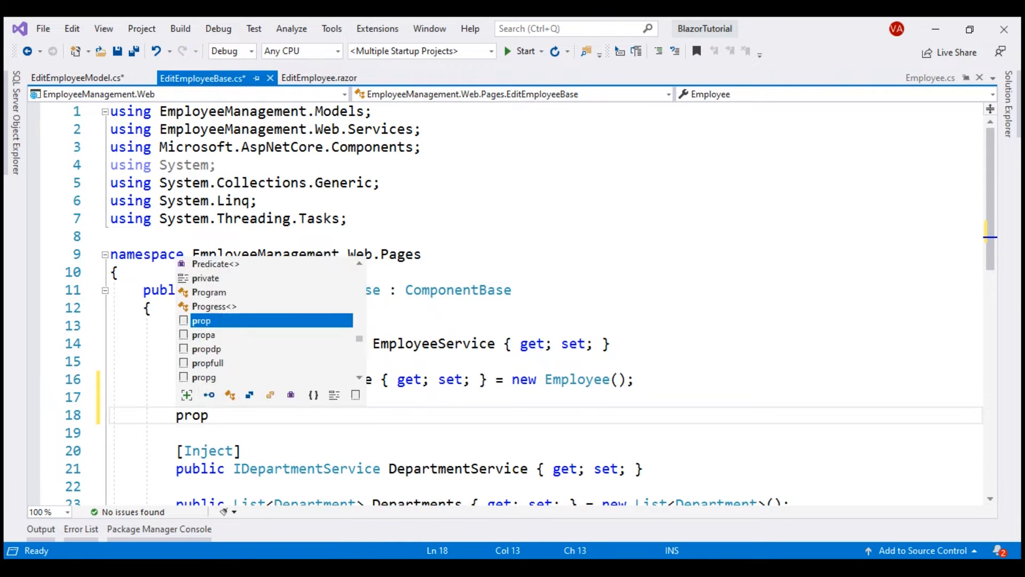
pyautogui.press('Tab')
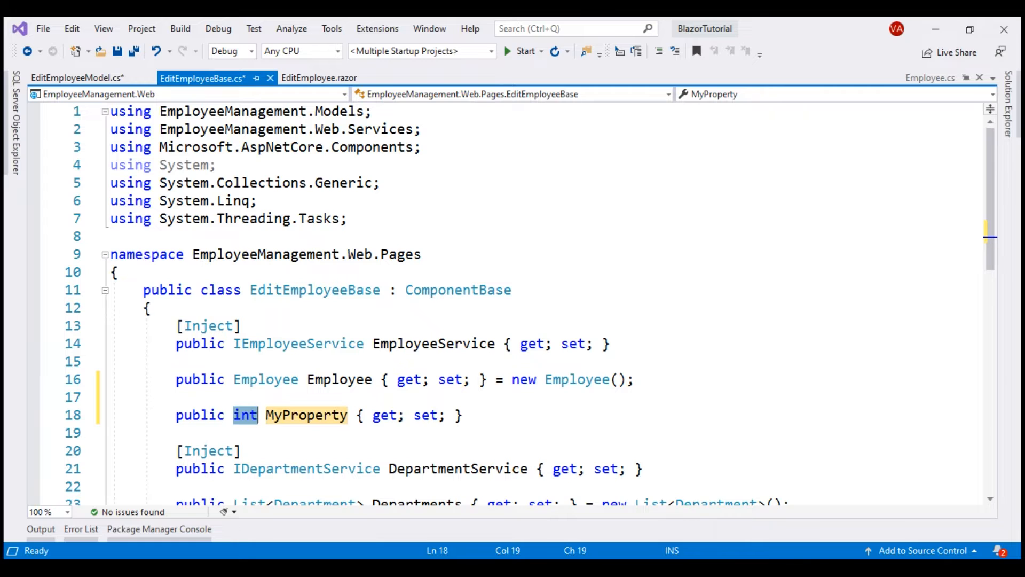
pyautogui.write('EditEmployeeModel')
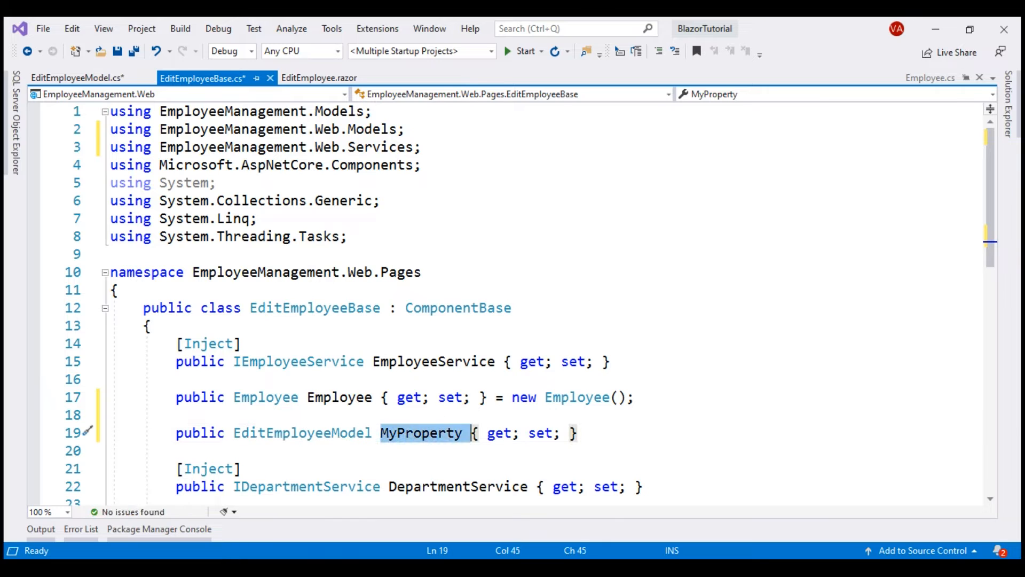
pyautogui.write('EditEmployeeModel')
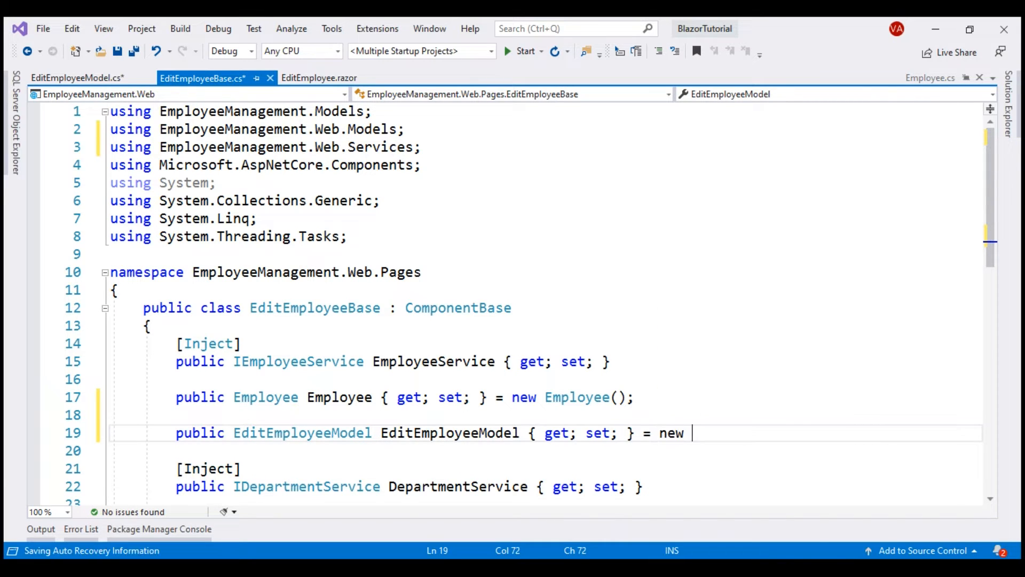
pyautogui.write('EditEmployeeModel();')
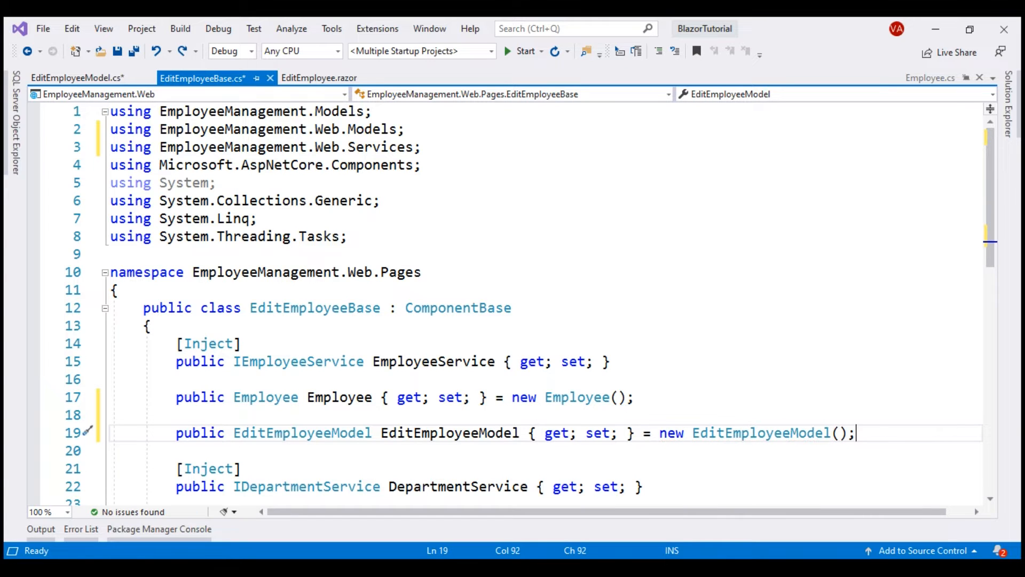
pyautogui.moveTo(333, 397)
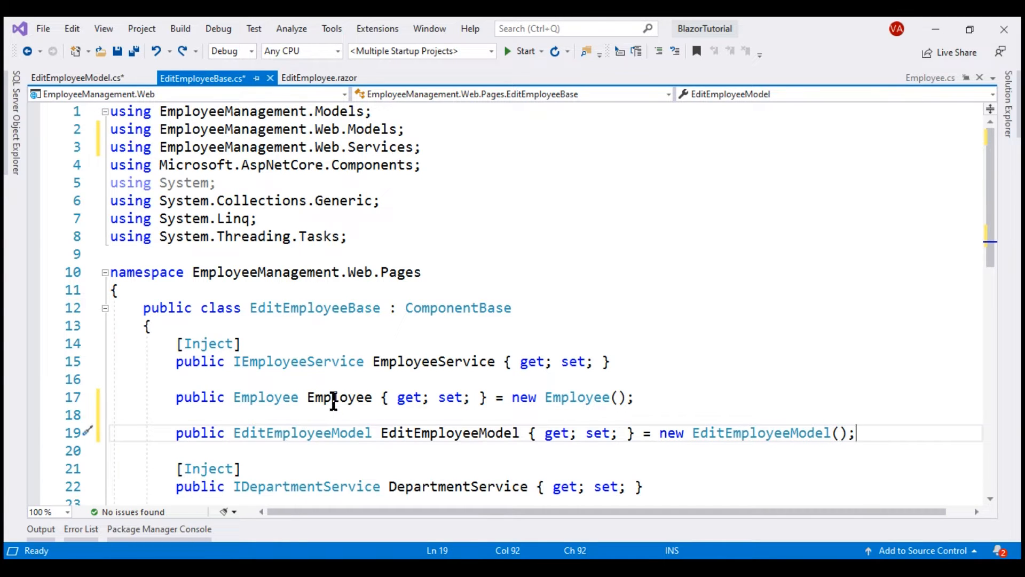
pyautogui.doubleClick(337, 397)
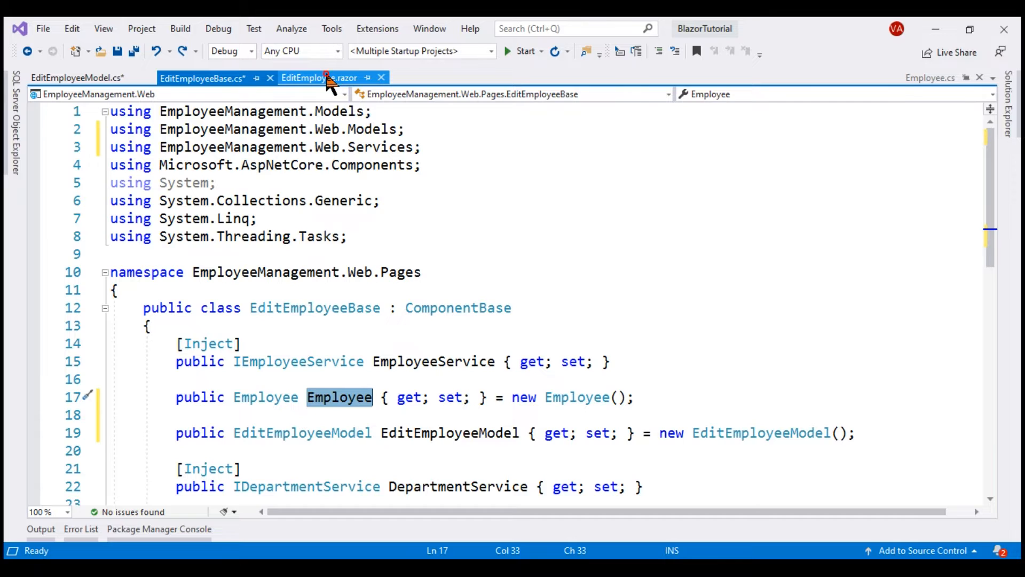
pyautogui.click(320, 77)
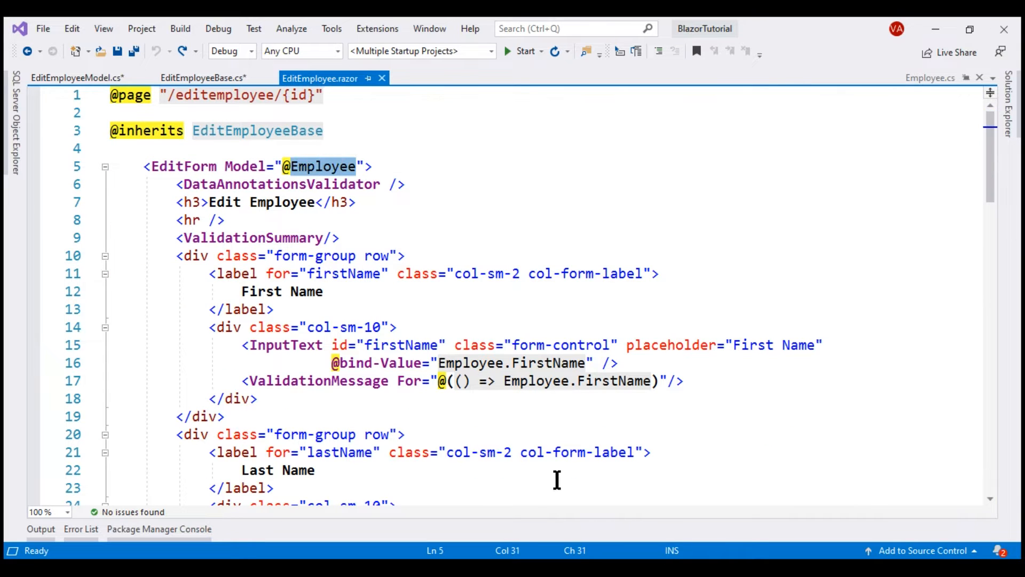
pyautogui.write('EditEmployeeModel')
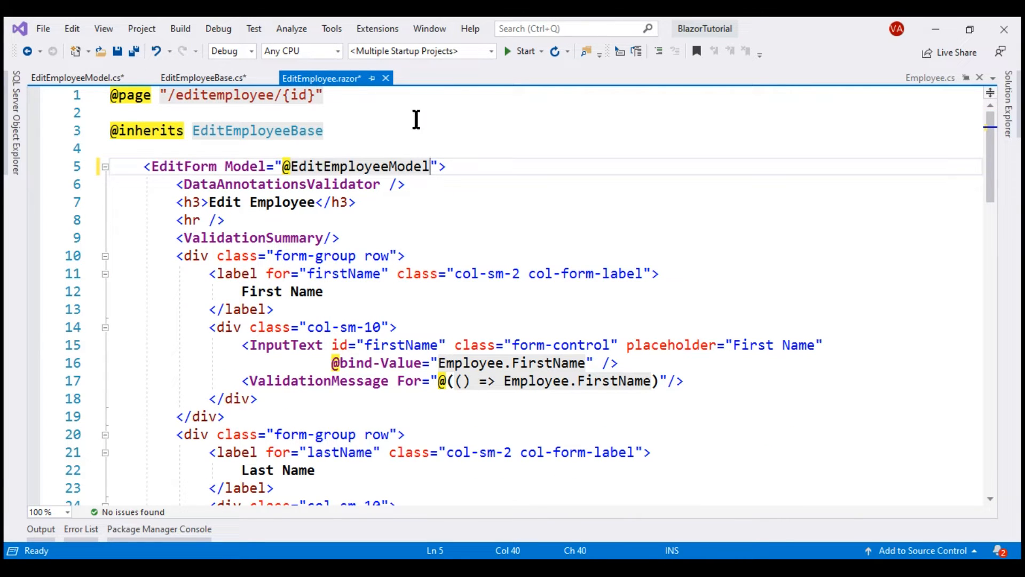
pyautogui.click(203, 78)
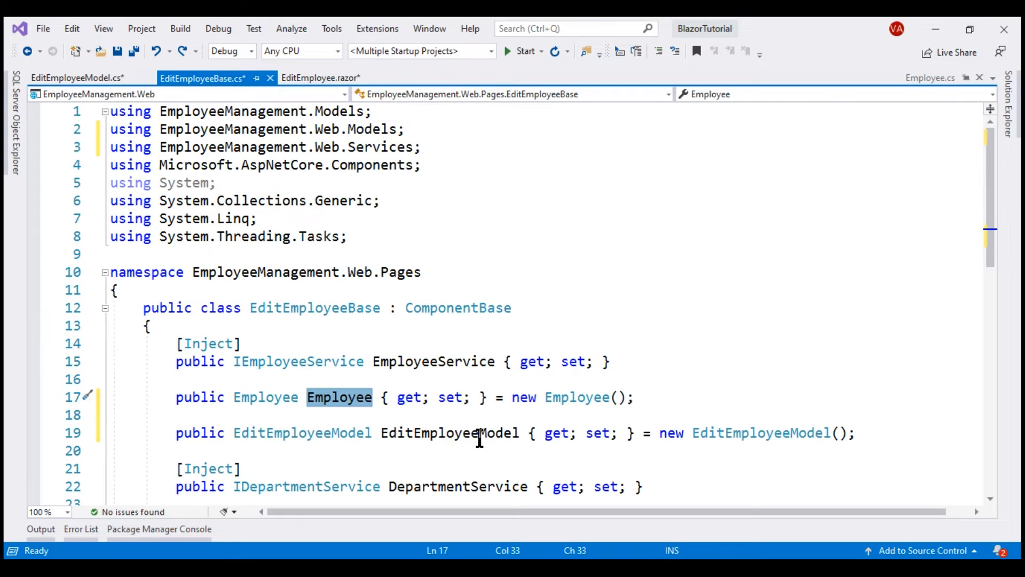
pyautogui.click(340, 397)
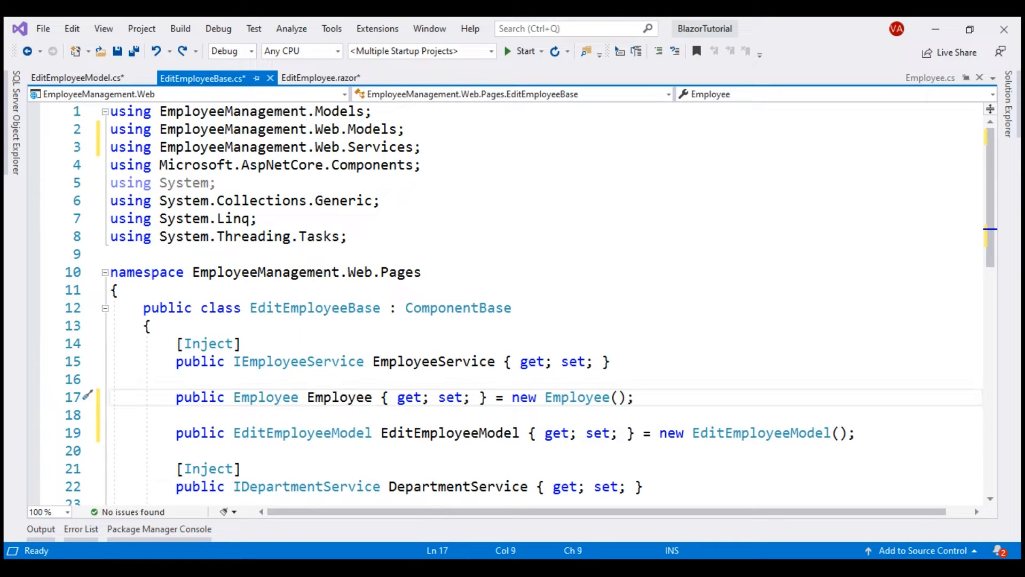
pyautogui.write('private')
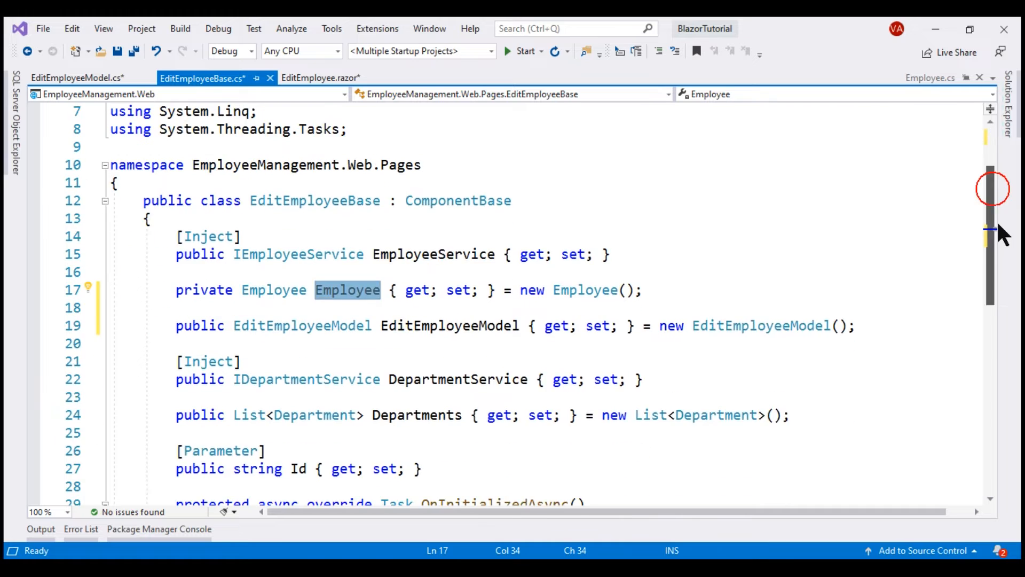
# In OnInitializedAsync copy each Employee field into EditEmployeeModel, filling ConfirmEmail from Employee.Email
pyautogui.scroll(-3)
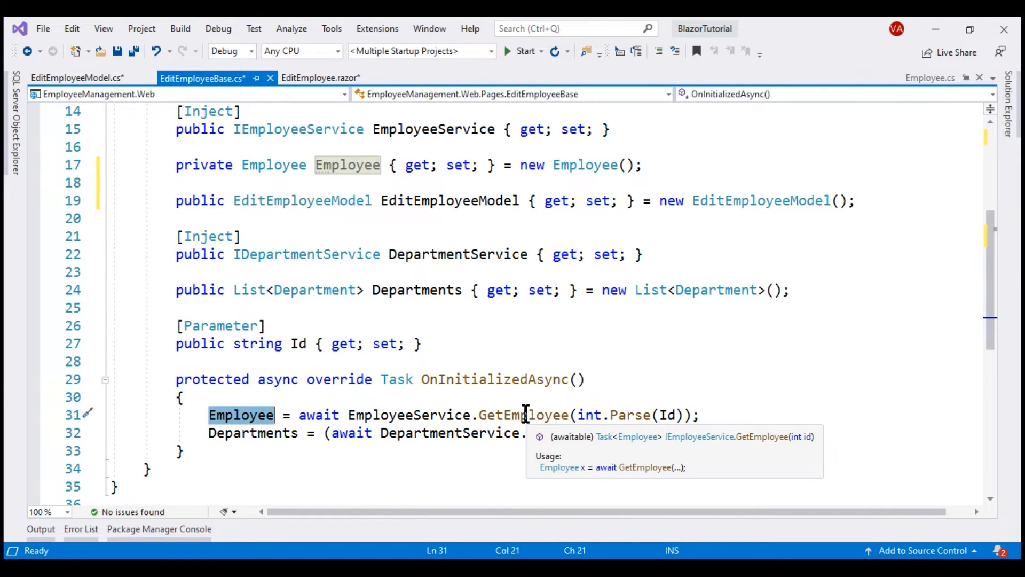
pyautogui.moveTo(250, 428)
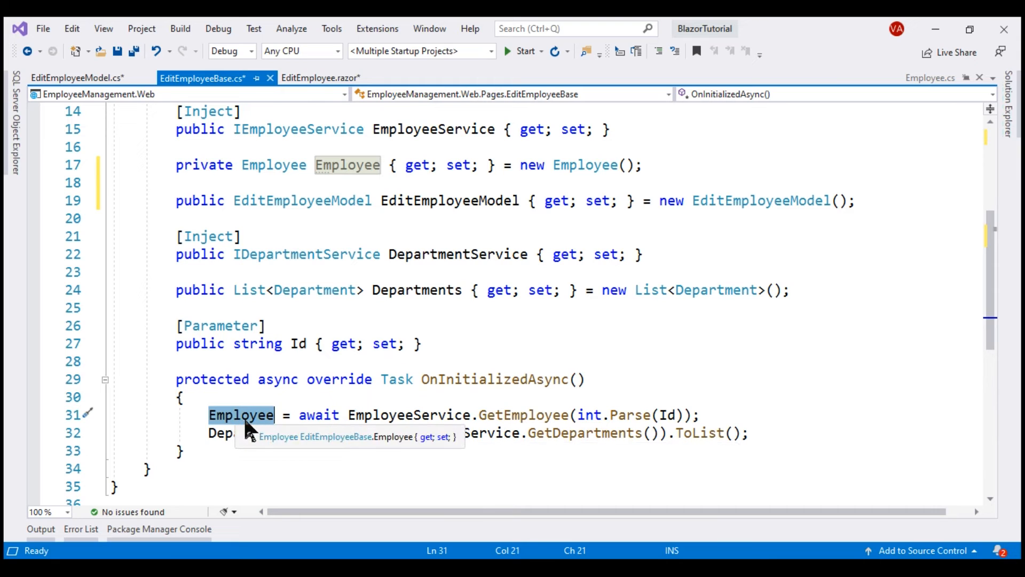
pyautogui.moveTo(411, 201)
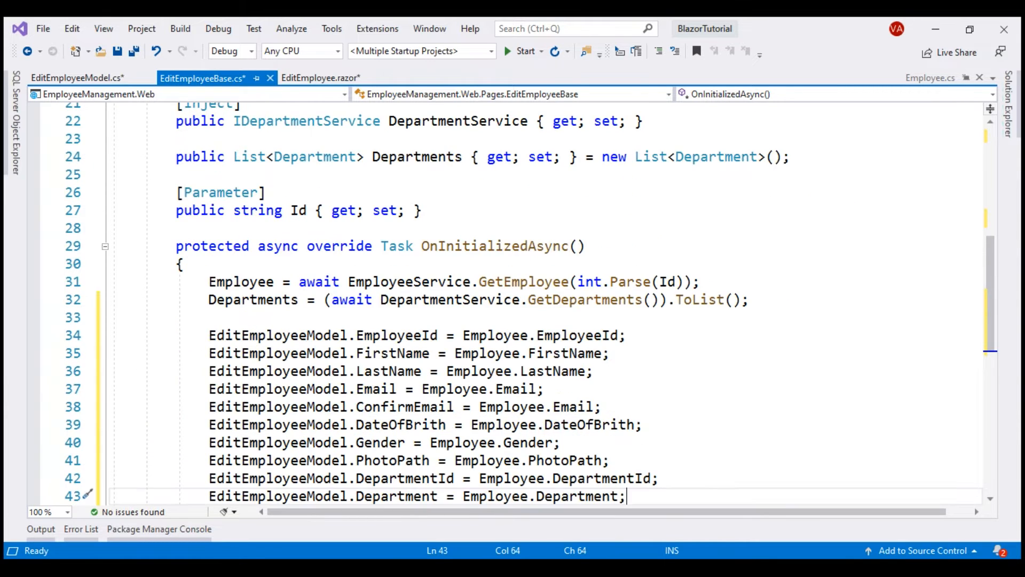
pyautogui.moveTo(589, 335)
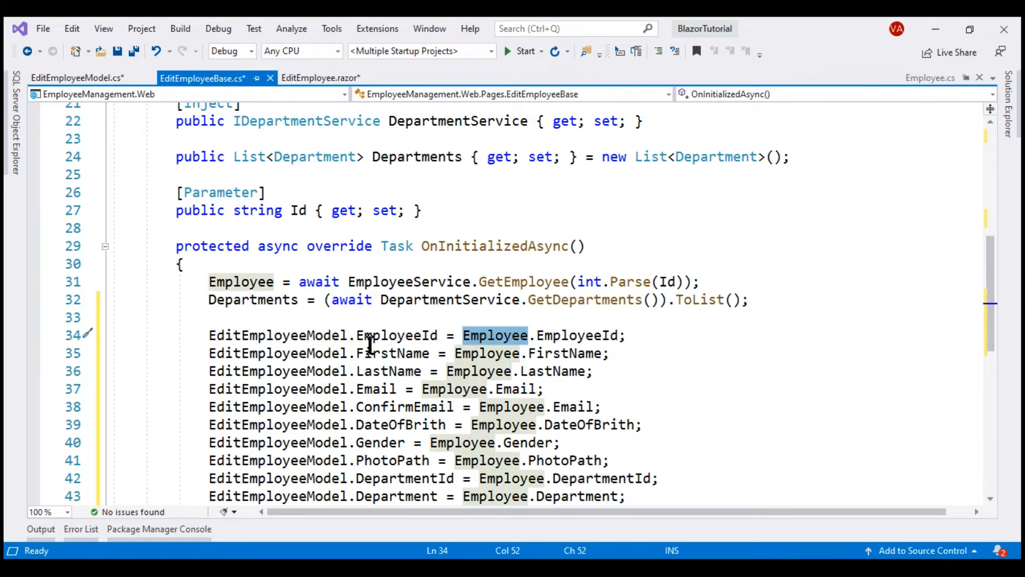
pyautogui.doubleClick(277, 336)
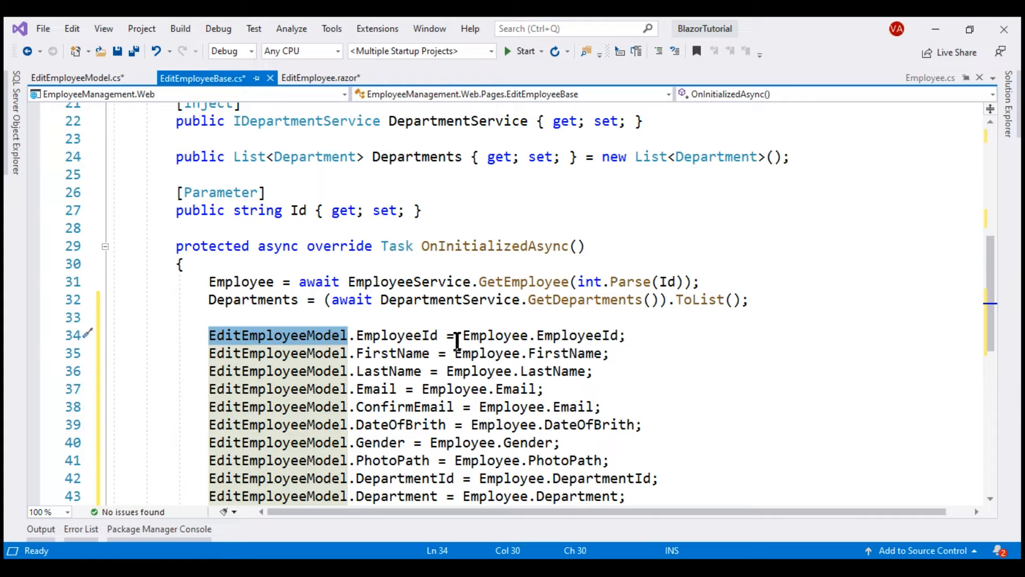
pyautogui.moveTo(530, 442)
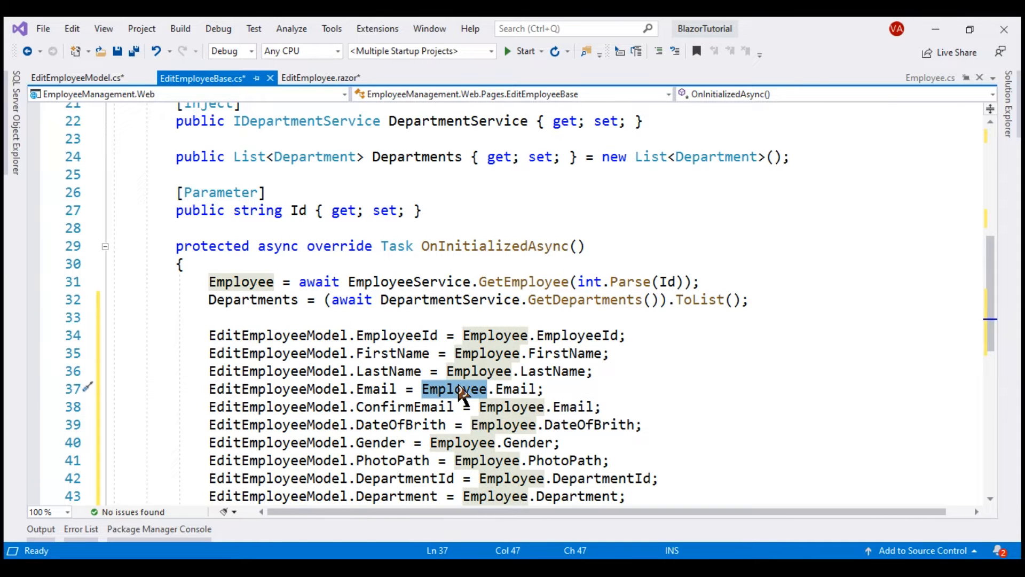
pyautogui.doubleClick(381, 388)
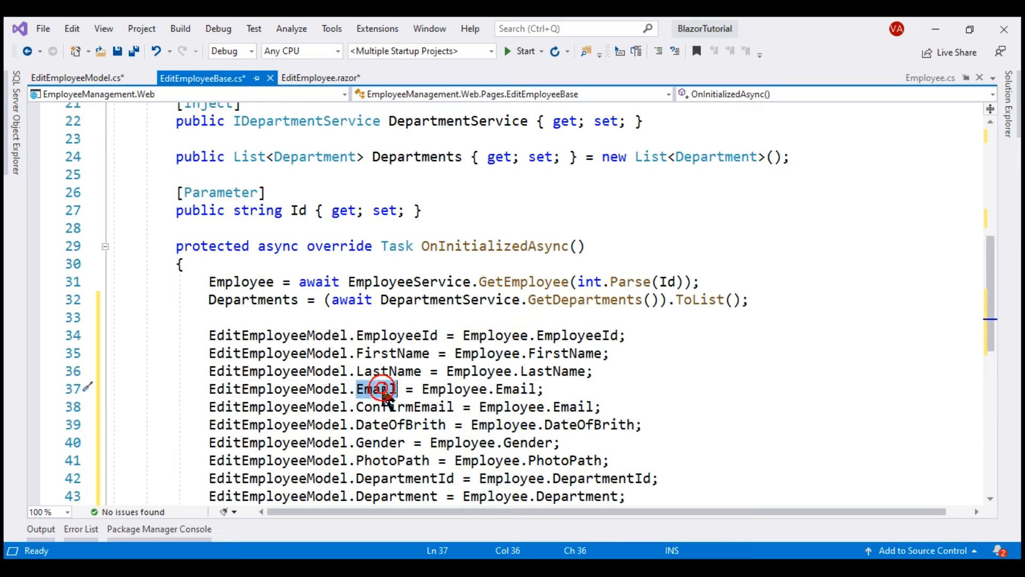
pyautogui.doubleClick(403, 407)
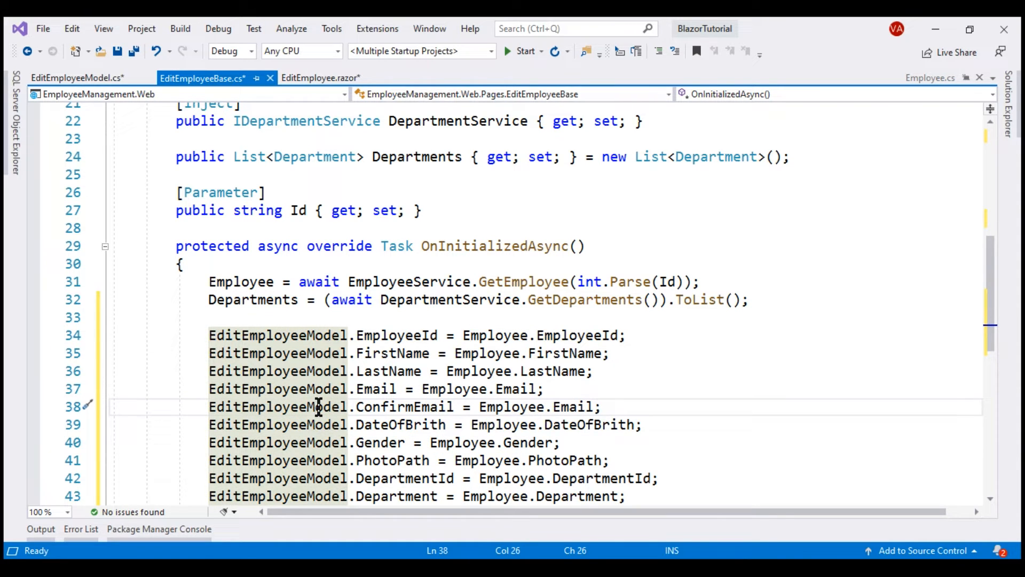
# Bind EditEmployee.razor fields to EditEmployeeModel and add a Confirm Email input bound to ConfirmEmail
pyautogui.click(319, 77)
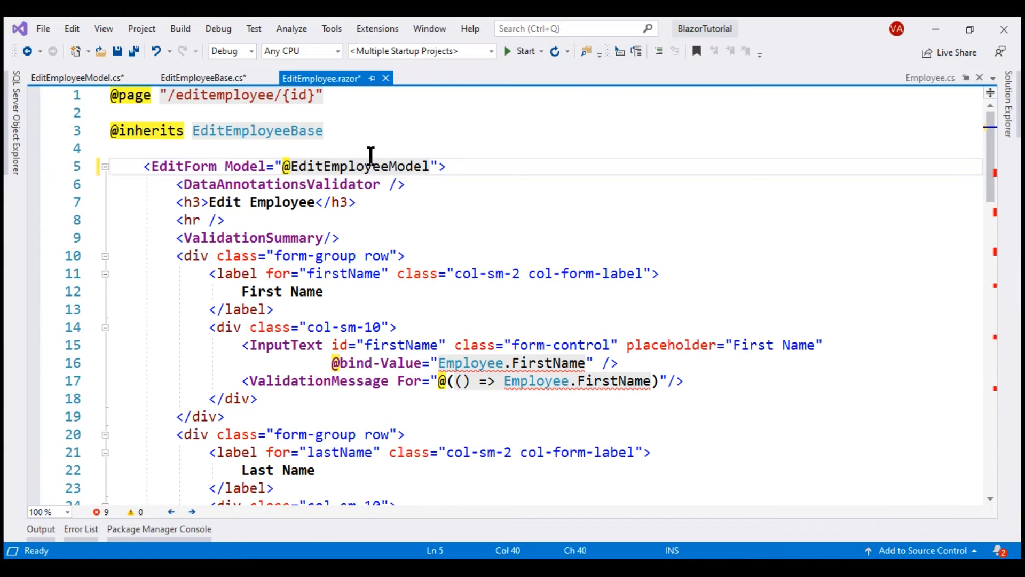
pyautogui.doubleClick(357, 165)
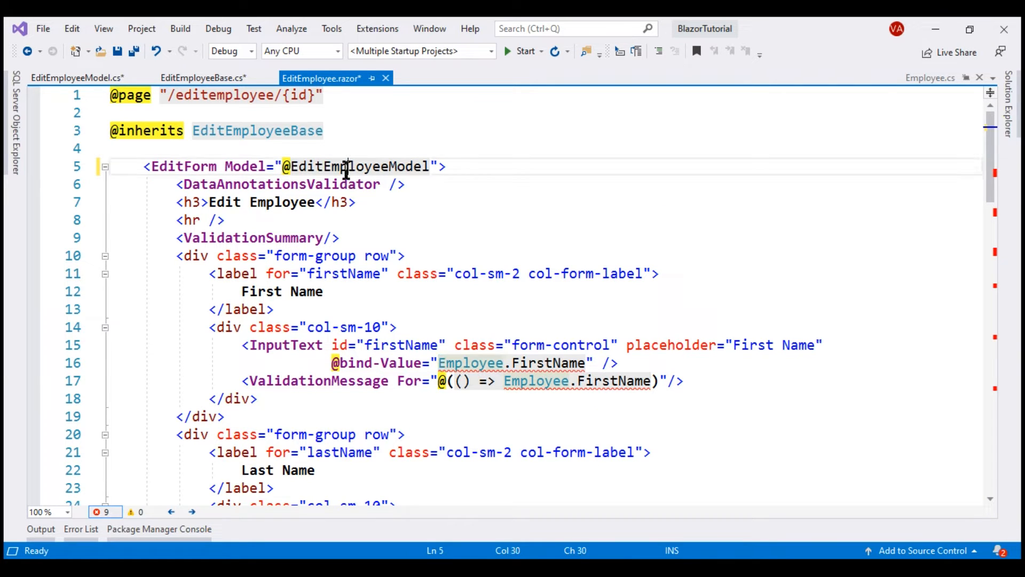
pyautogui.moveTo(468, 363)
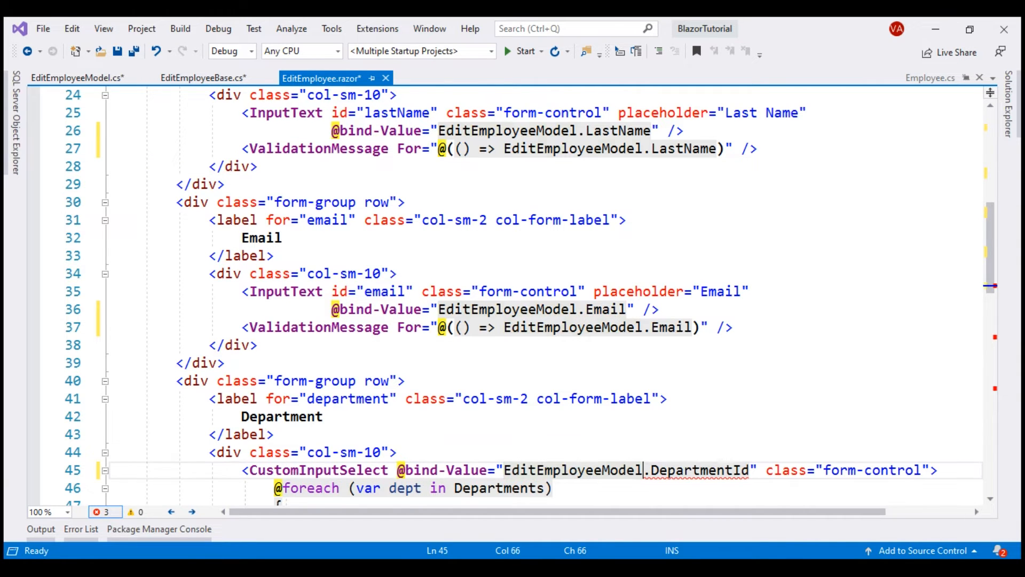
pyautogui.scroll(-3)
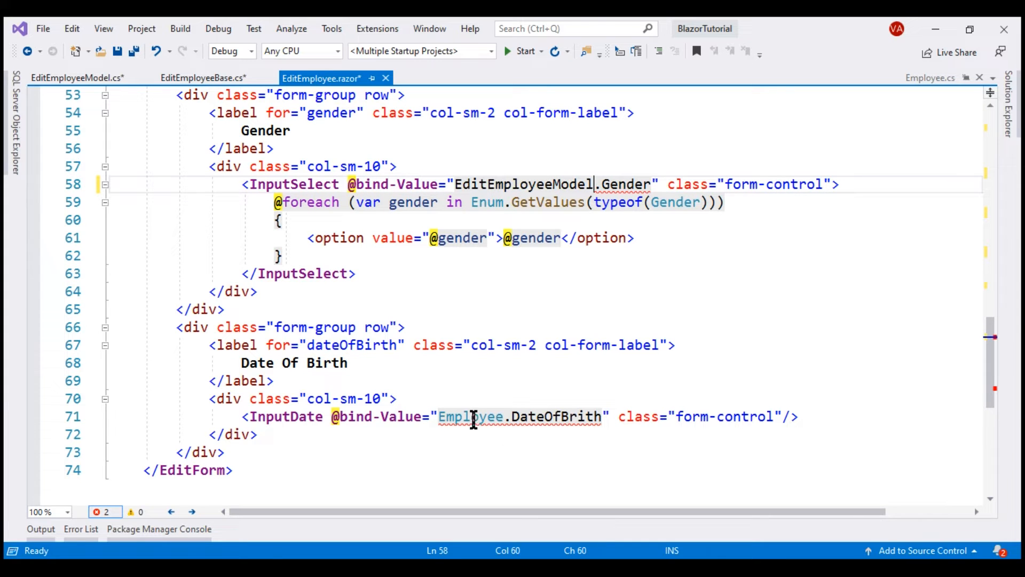
pyautogui.write('EditEmployeeModel')
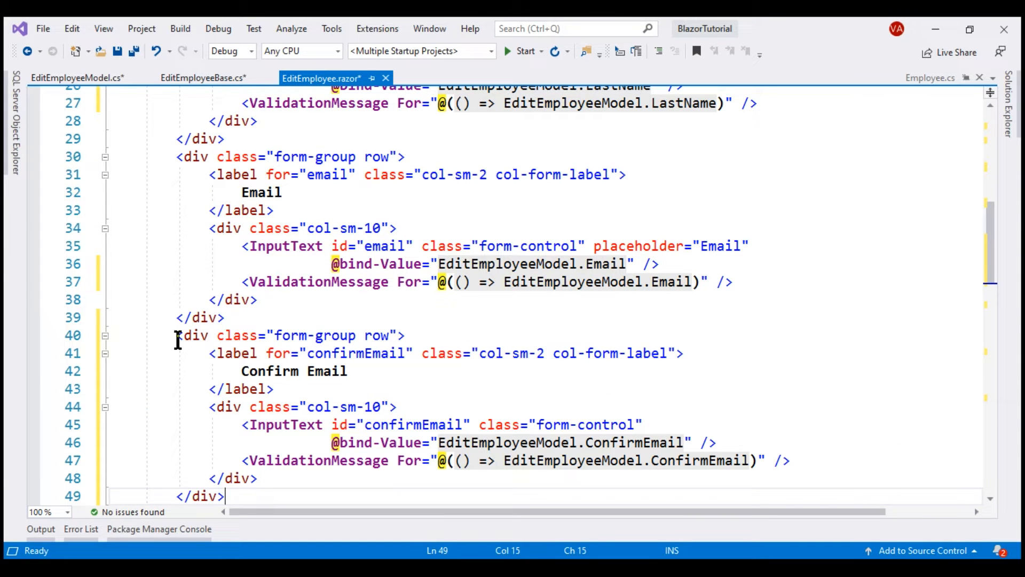
# View /editemployee/2 in Chrome showing the new Confirm Email field prefilled with the employee's email
pyautogui.moveTo(175, 334); pyautogui.dragTo(222, 495)
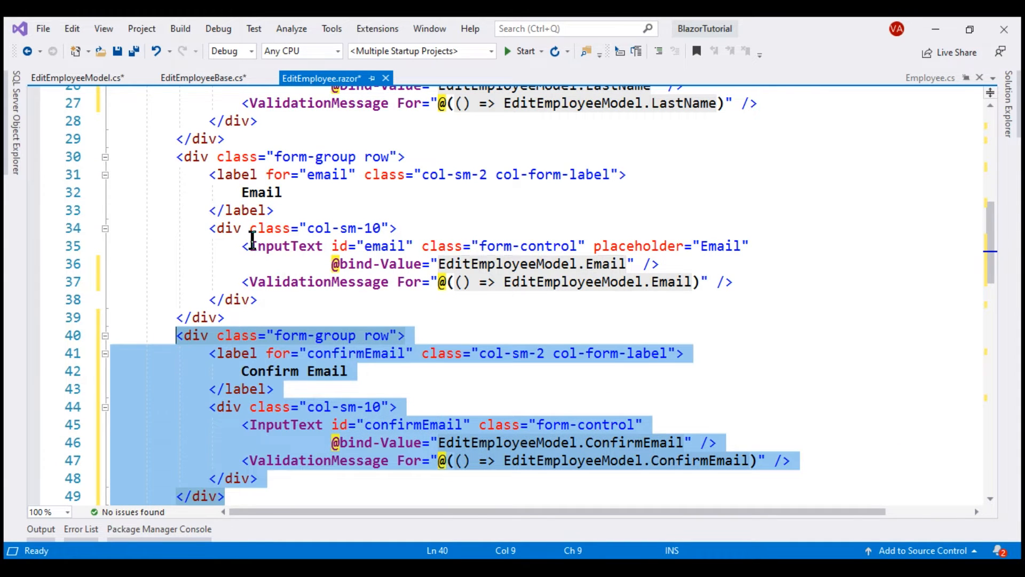
pyautogui.doubleClick(637, 440)
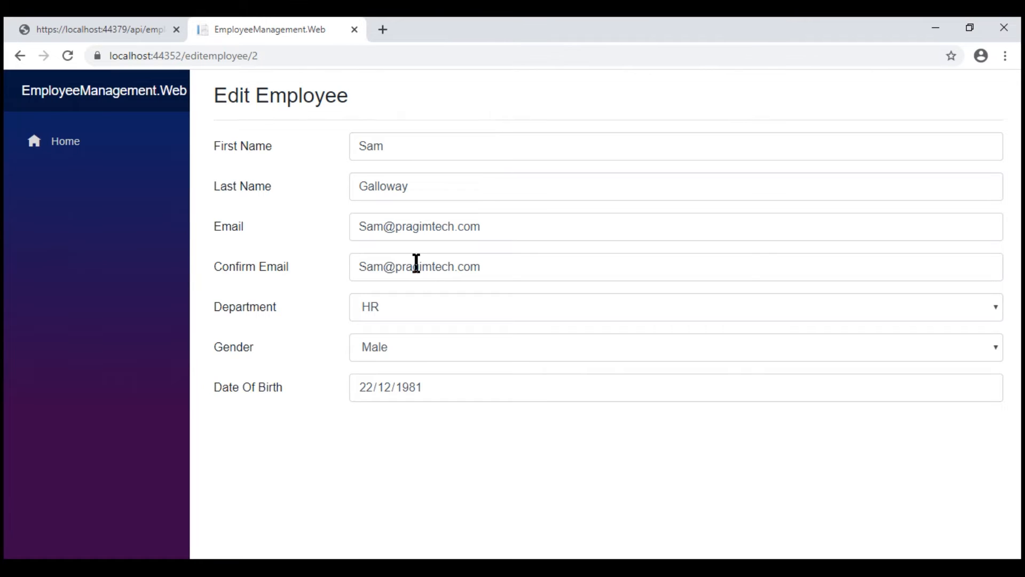
pyautogui.doubleClick(228, 227)
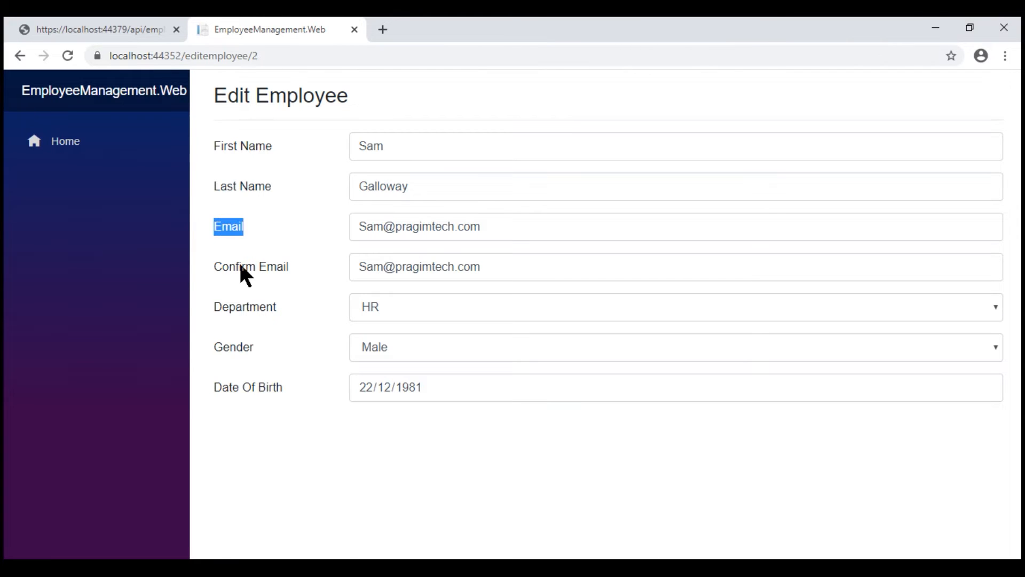
pyautogui.doubleClick(234, 267)
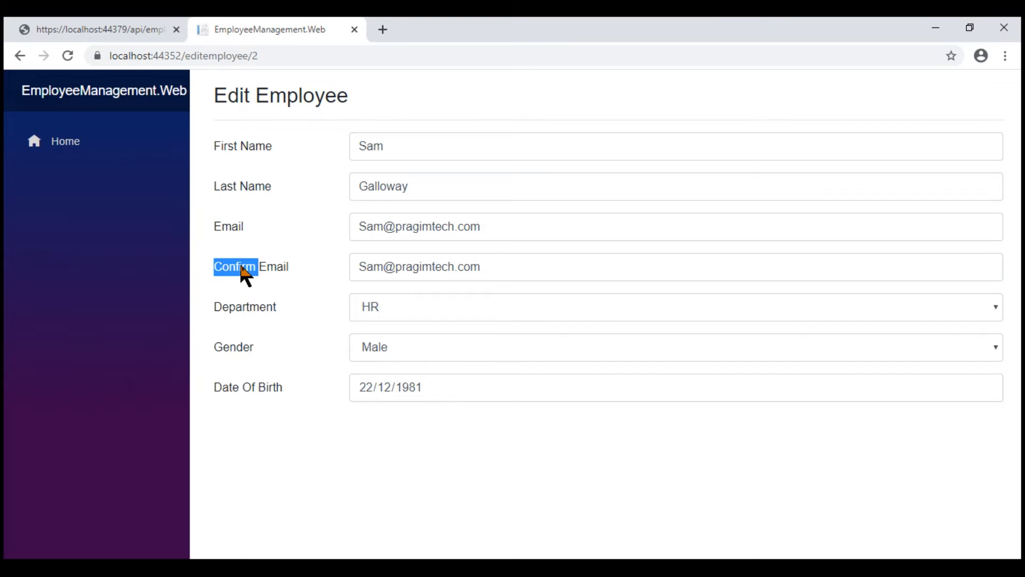
pyautogui.moveTo(276, 253)
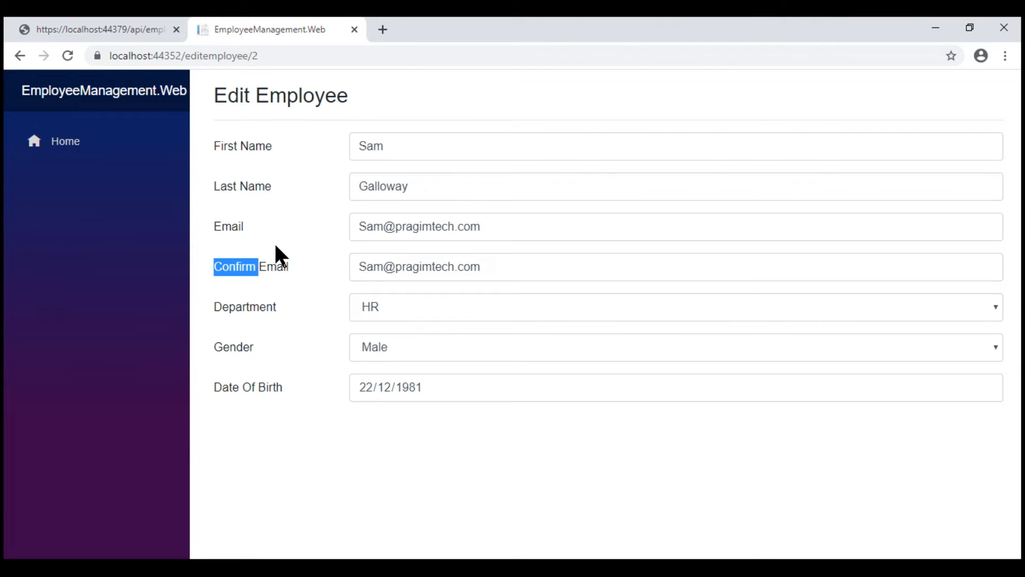
pyautogui.doubleClick(228, 226)
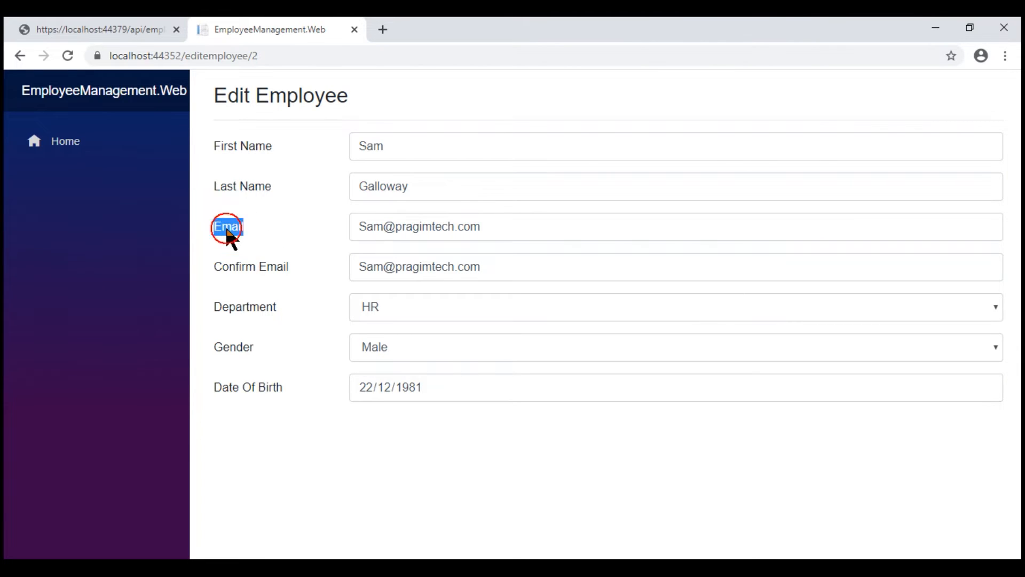
pyautogui.doubleClick(237, 266)
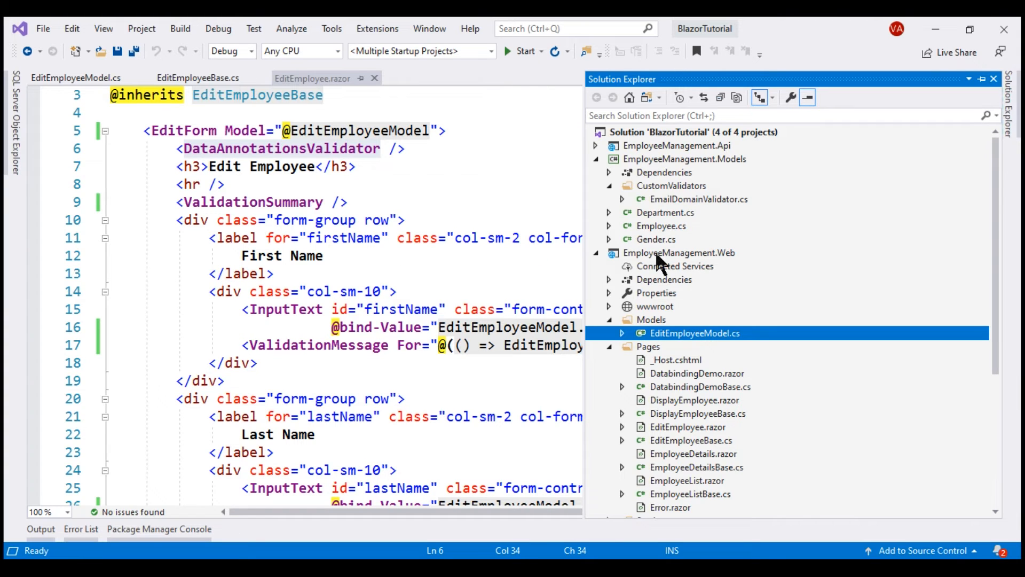
# Install prerelease Microsoft.AspNetCore.Components.DataAnnotations.Validation via NuGet into EmployeeManagement.Web, accepting the license
pyautogui.rightClick(640, 252)
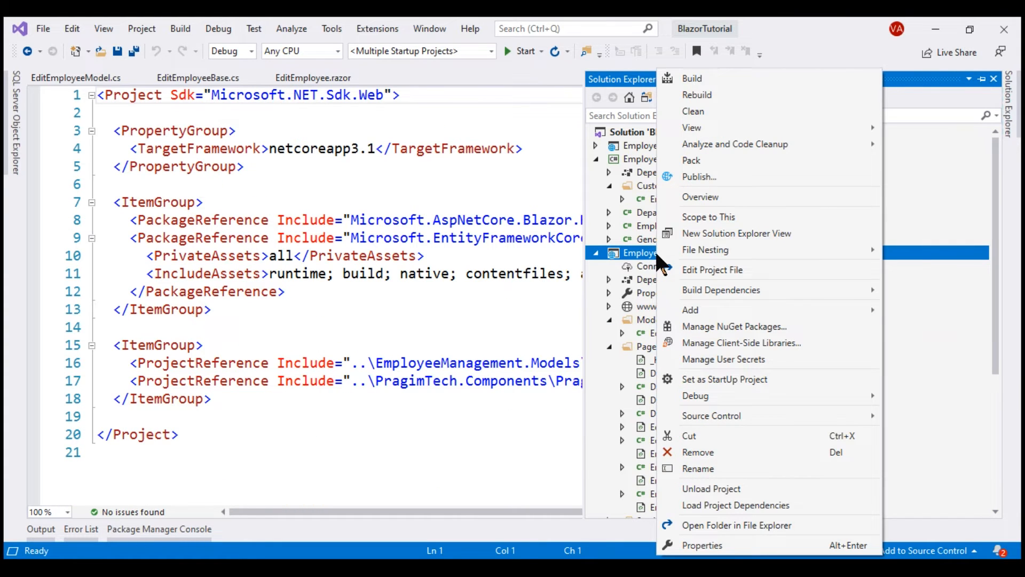
pyautogui.click(734, 327)
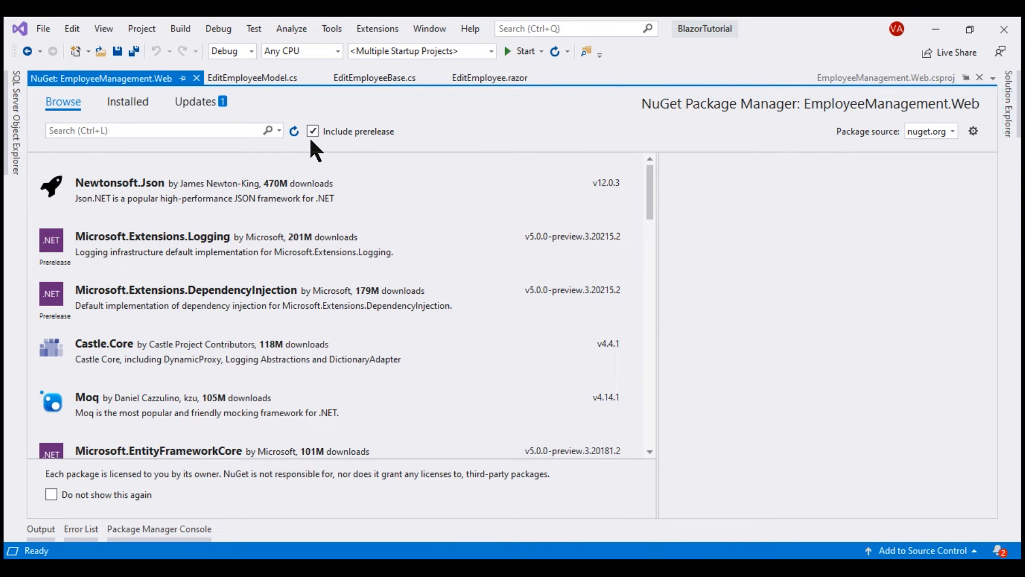
pyautogui.click(155, 130)
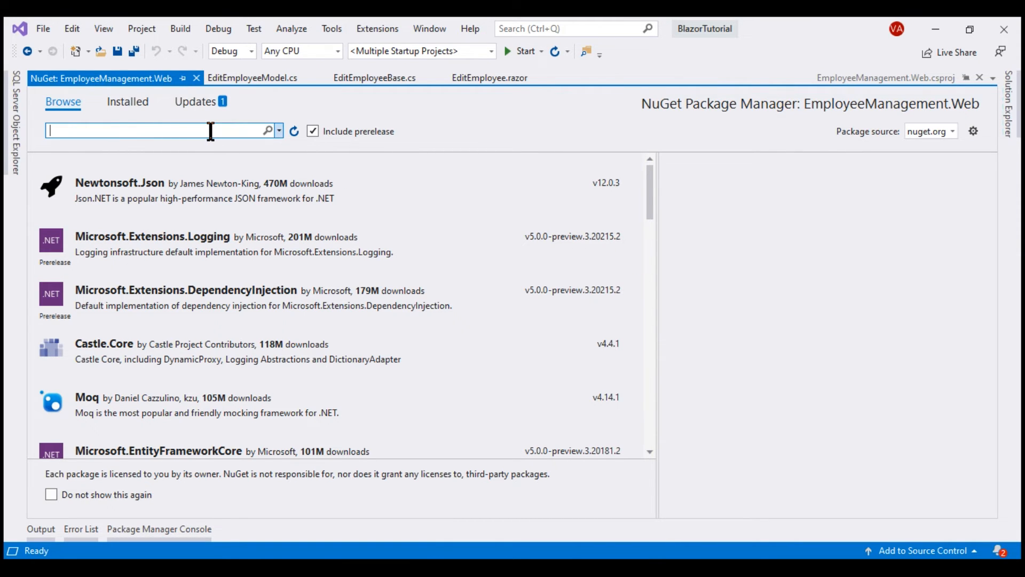
pyautogui.write('Microsoft.AspNetCore.Components.DataAnnotations.Validation')
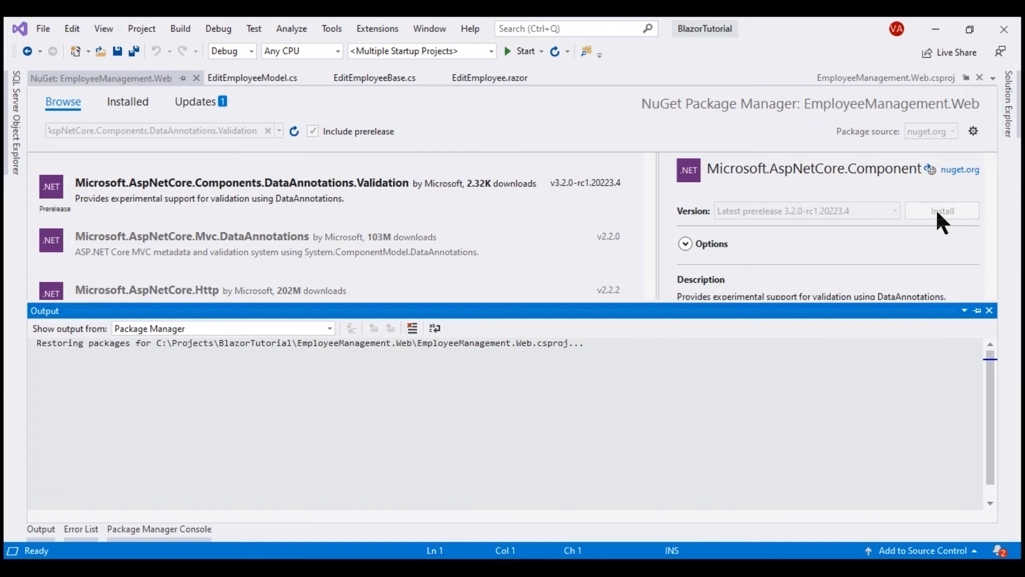
pyautogui.click(942, 210)
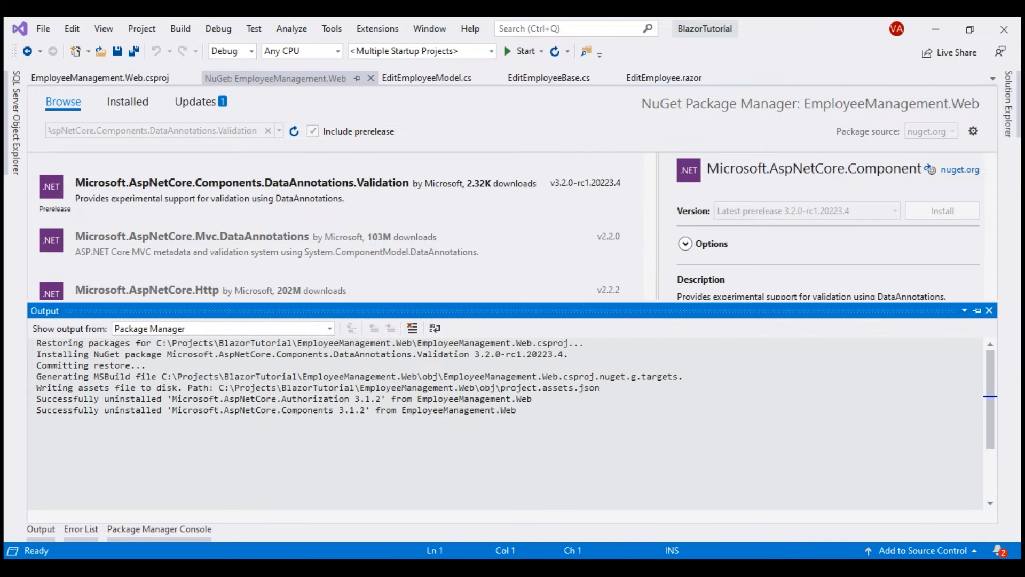
pyautogui.click(942, 210)
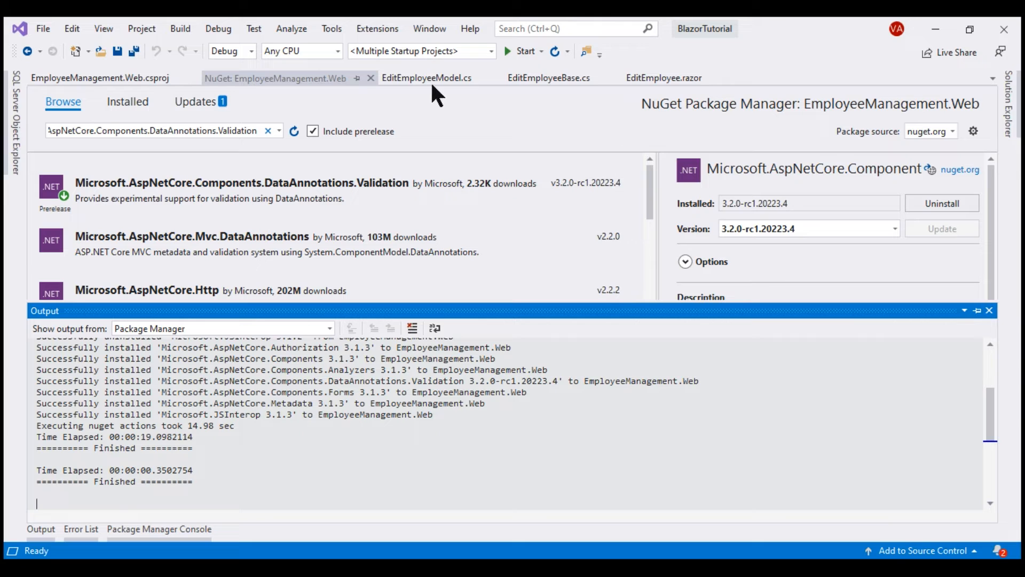
# Decorate ConfirmEmail with [CompareProperty("Email", ErrorMessage = "Email and Confirm Email must match")]
pyautogui.click(425, 77)
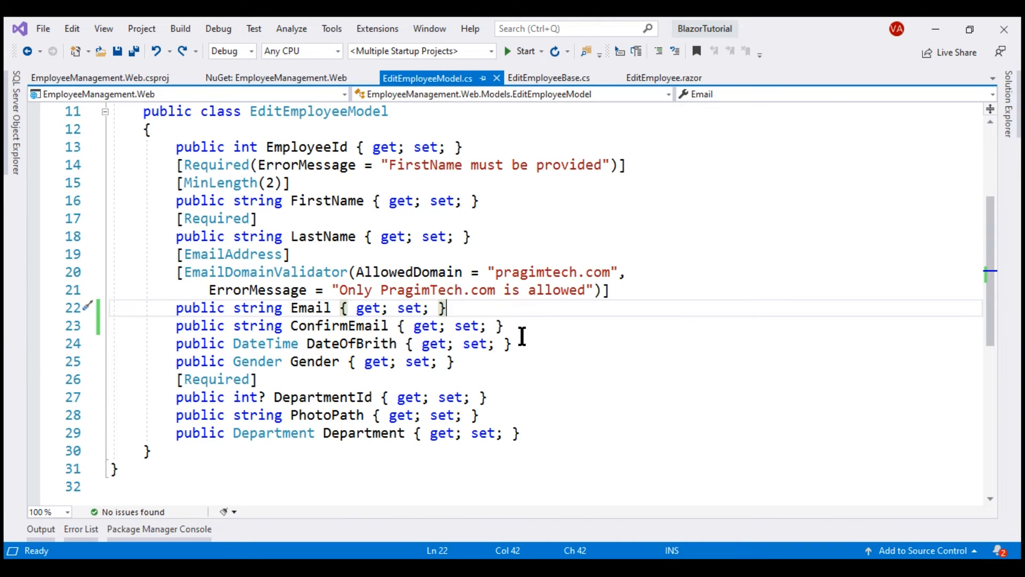
pyautogui.press('Enter')
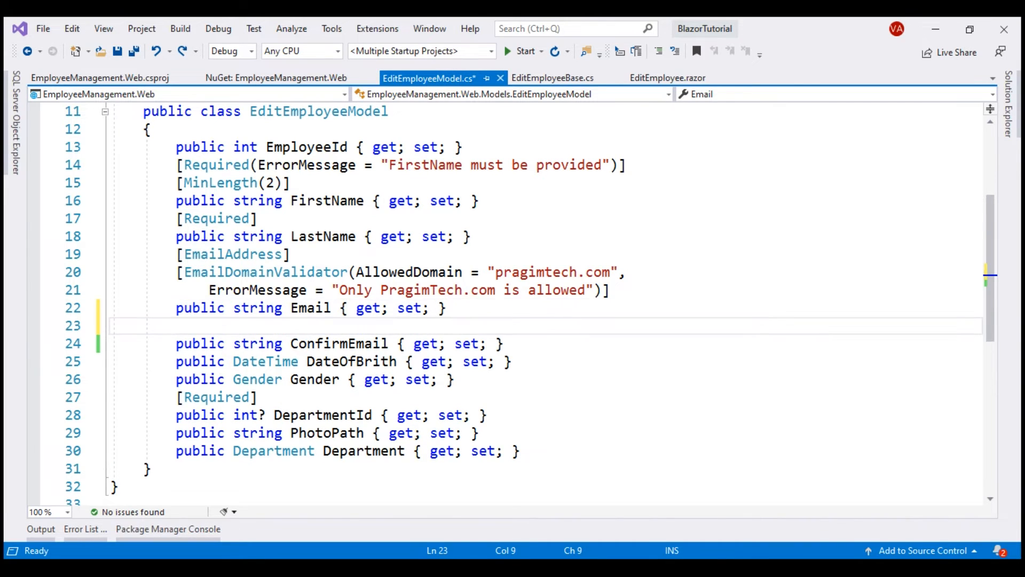
pyautogui.write('[CompareProperty')
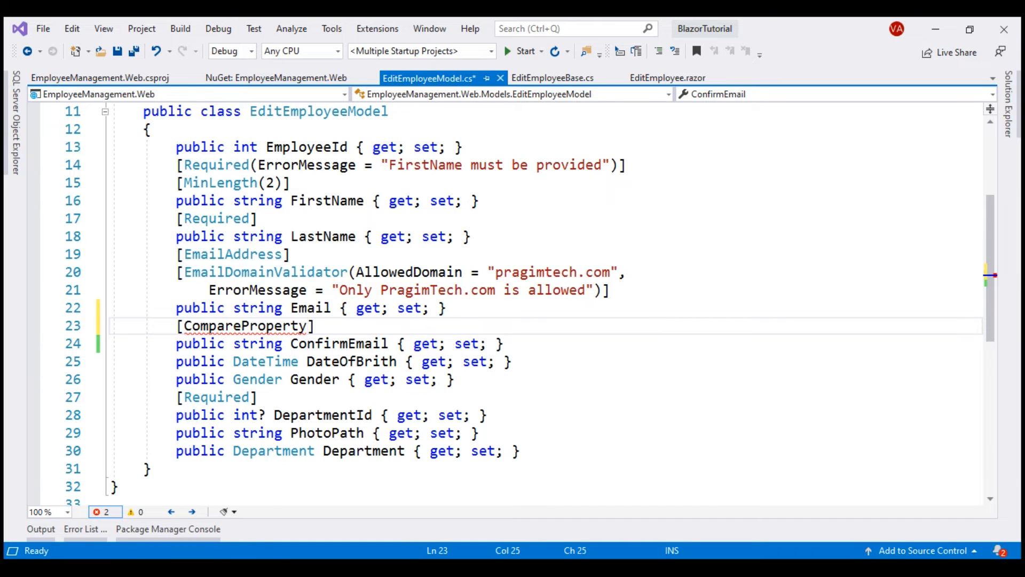
pyautogui.write('(')
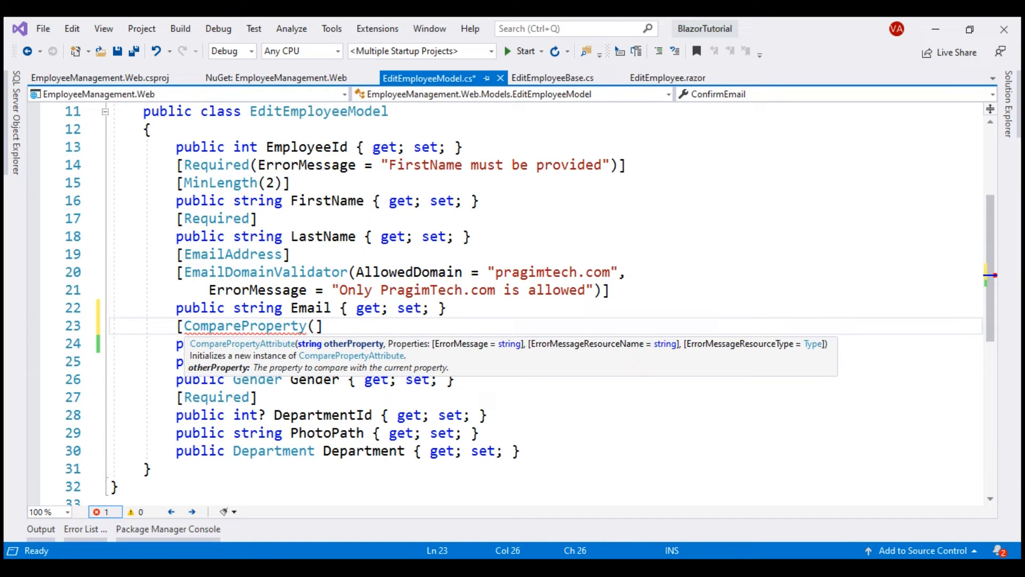
pyautogui.write('"Em')
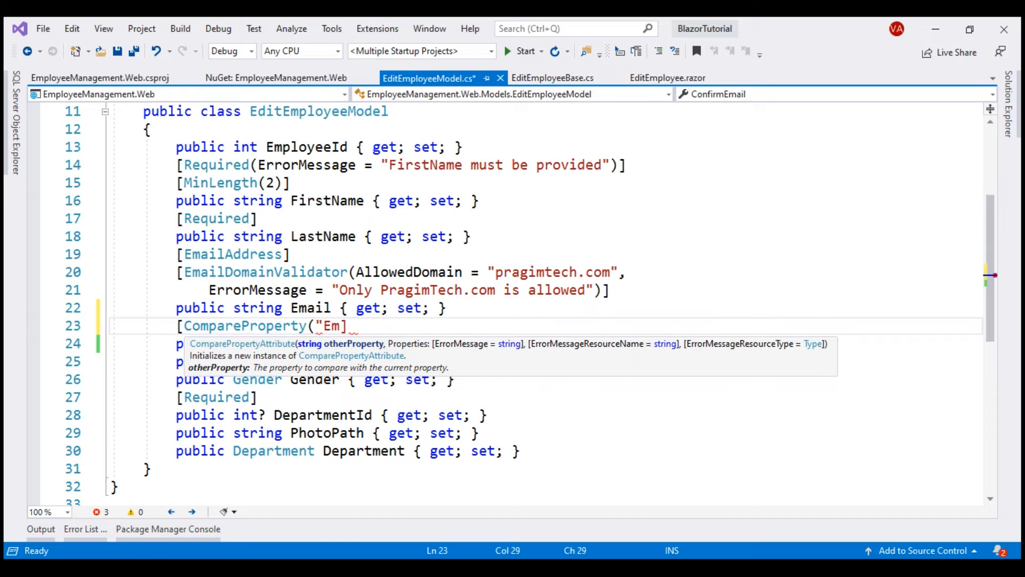
pyautogui.write('ail", E')
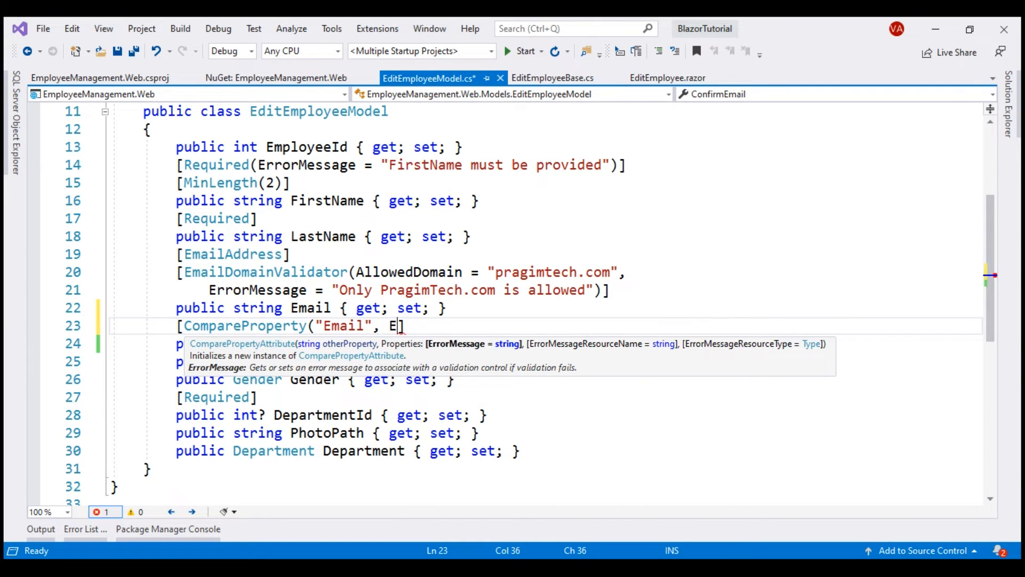
pyautogui.write('rrorMessage =')
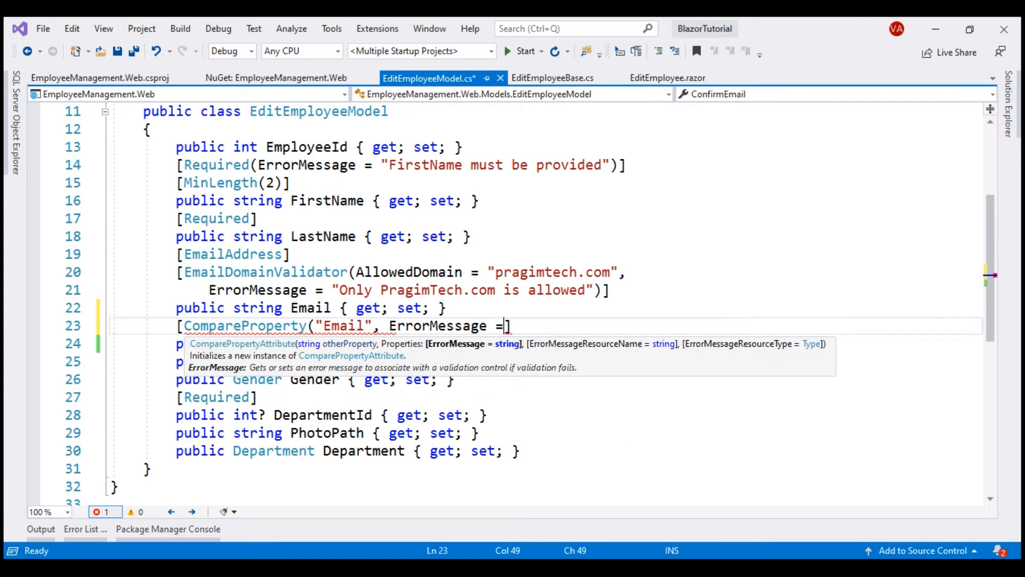
pyautogui.write('"Email and Confirm Email must match")]')
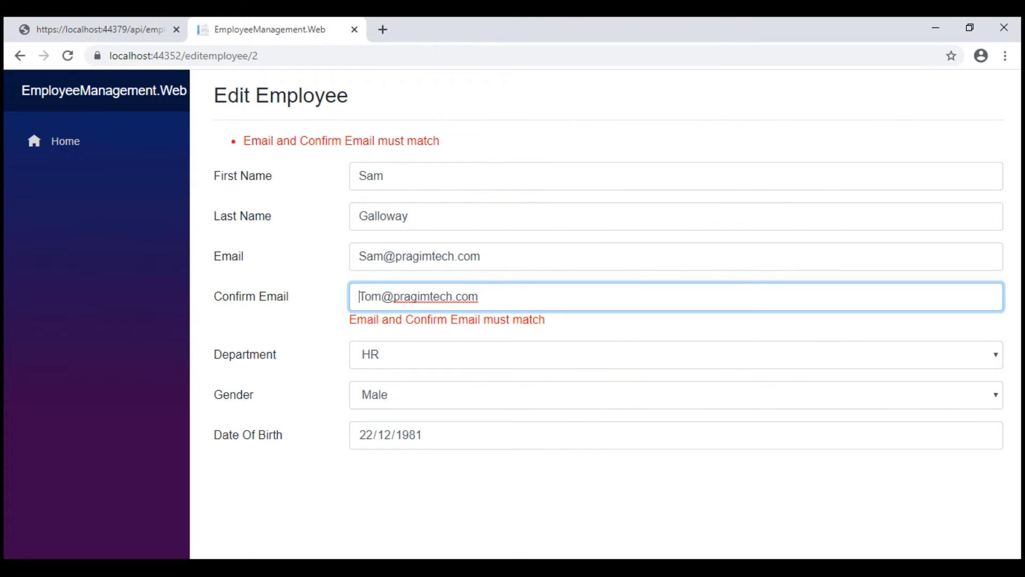
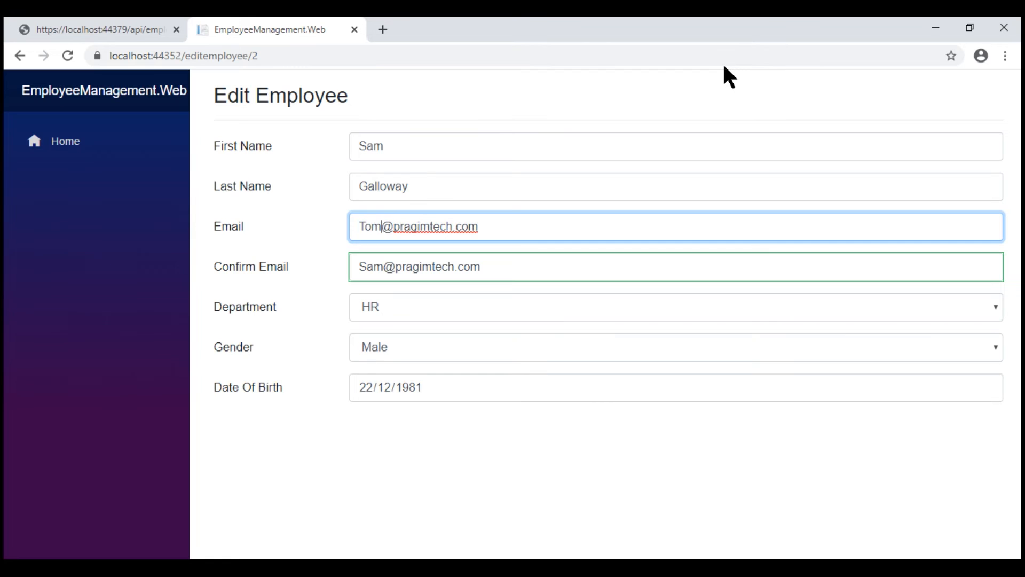
pyautogui.tripleClick(420, 267)
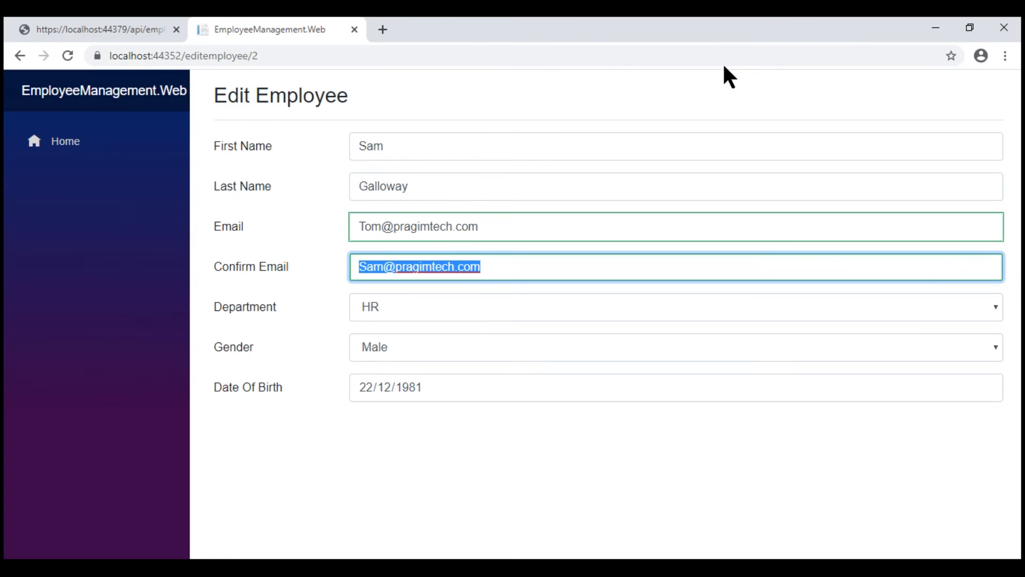
pyautogui.click(651, 303)
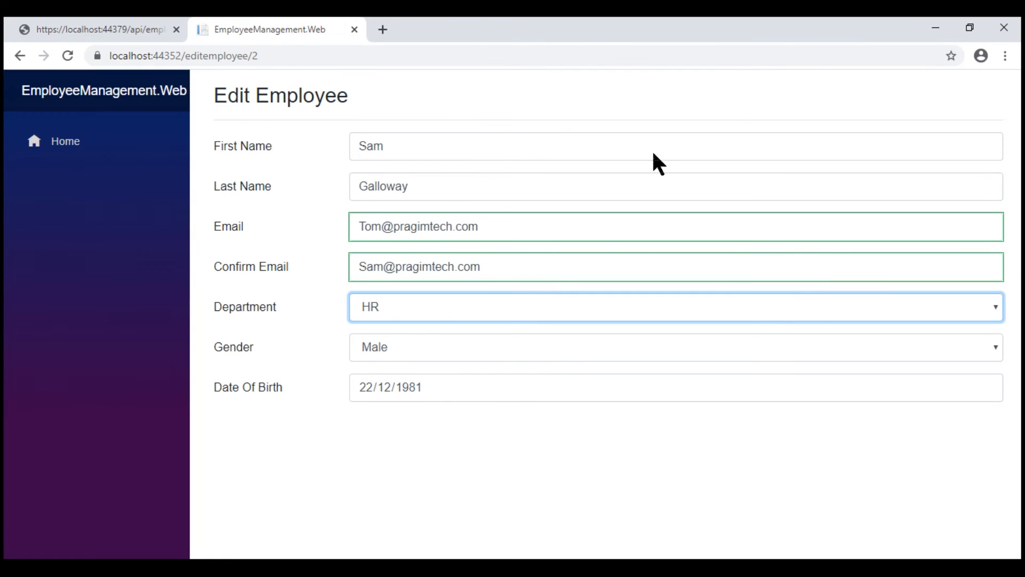
pyautogui.moveTo(353, 311)
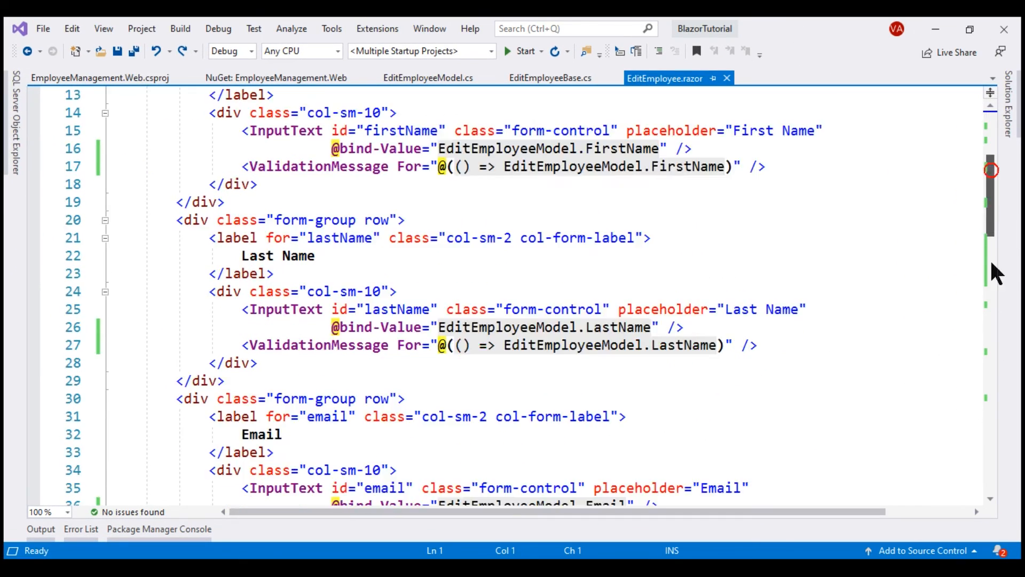
# Add <button class="btn btn-primary" type="submit">Submit</button> before the closing EditForm tag
pyautogui.scroll(-3)
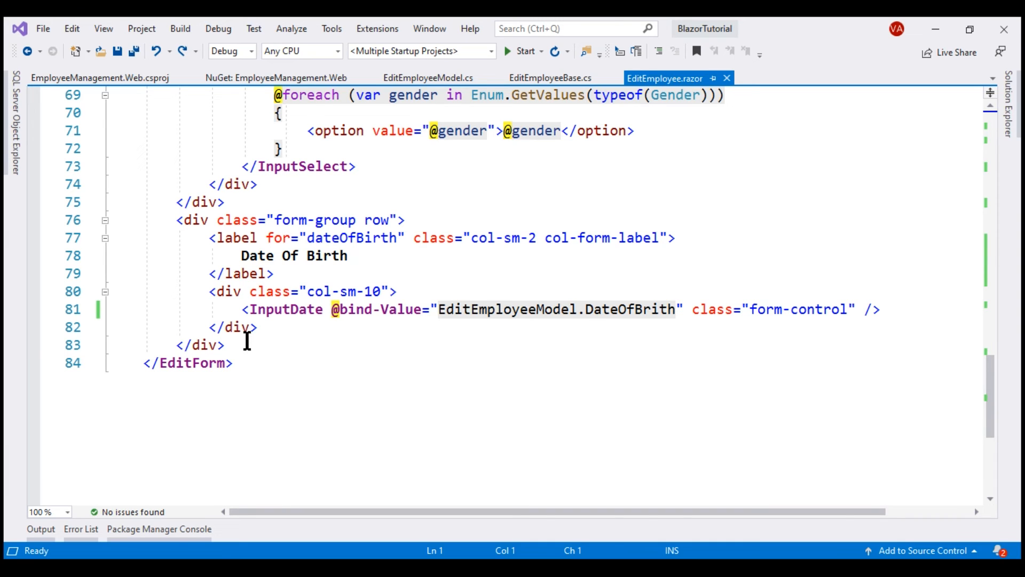
pyautogui.write('<button class="btn btn-primary" type="submit">Submit</button>')
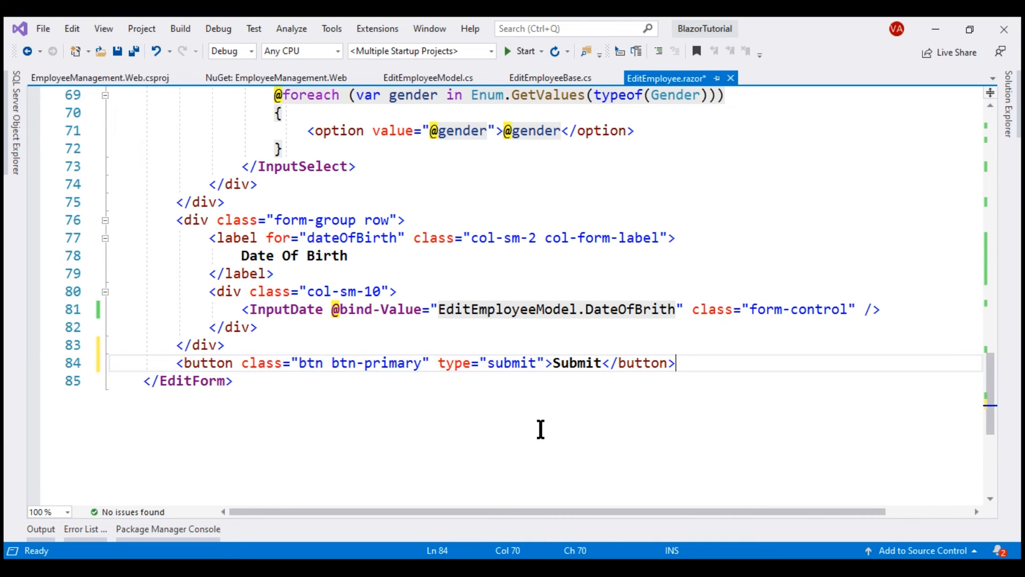
pyautogui.doubleClick(511, 363)
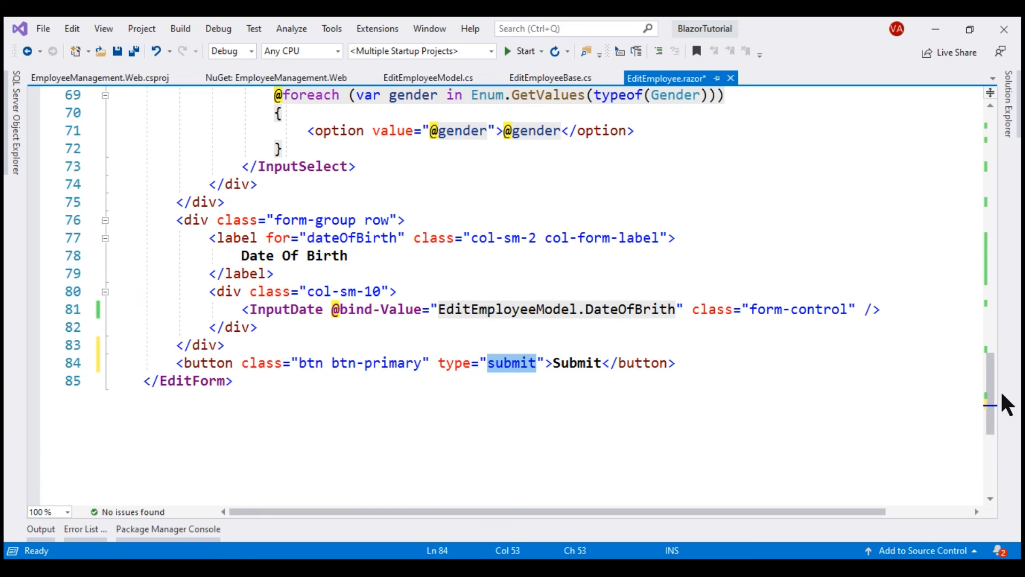
pyautogui.scroll(3)
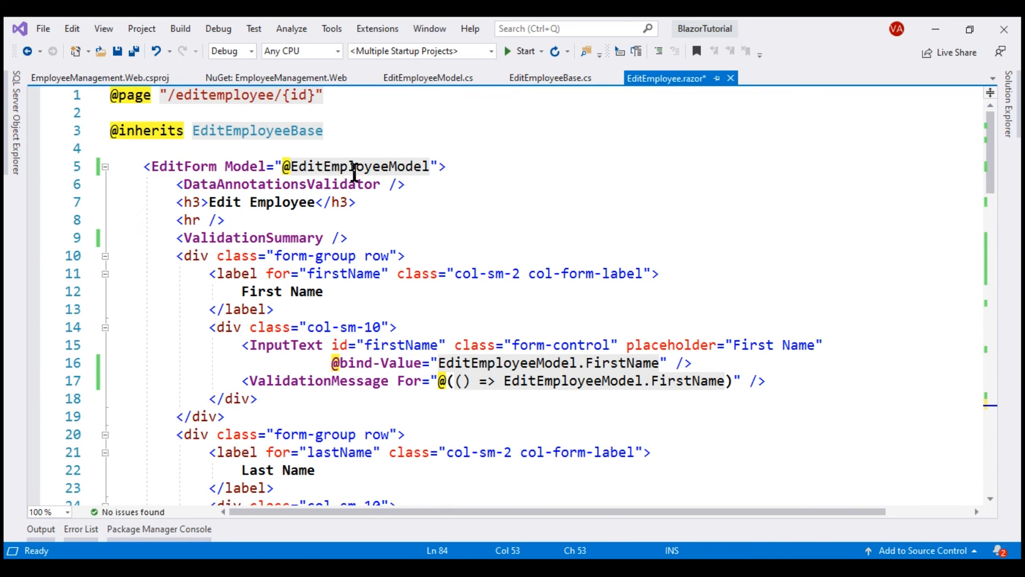
# Add OnValidSubmit="HandleValidSubmit" to the EditForm tag after the Model attribute
pyautogui.click(435, 166)
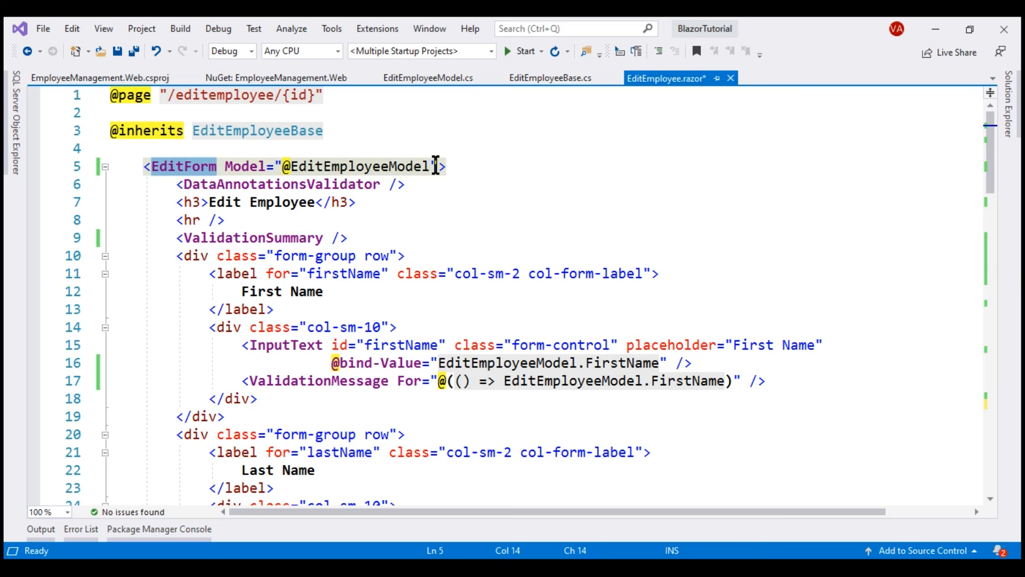
pyautogui.write('O')
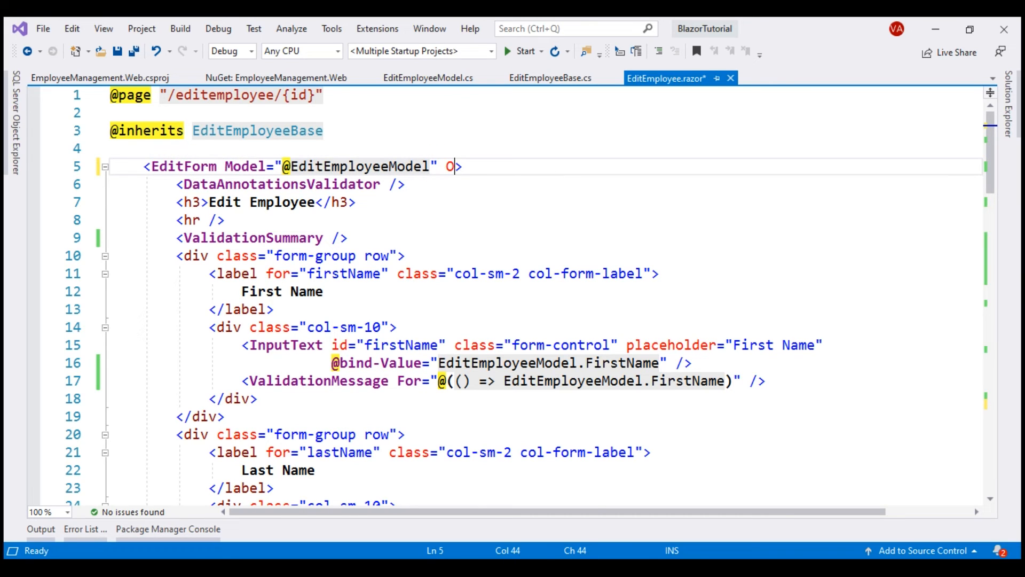
pyautogui.write('nValidSubmit=""')
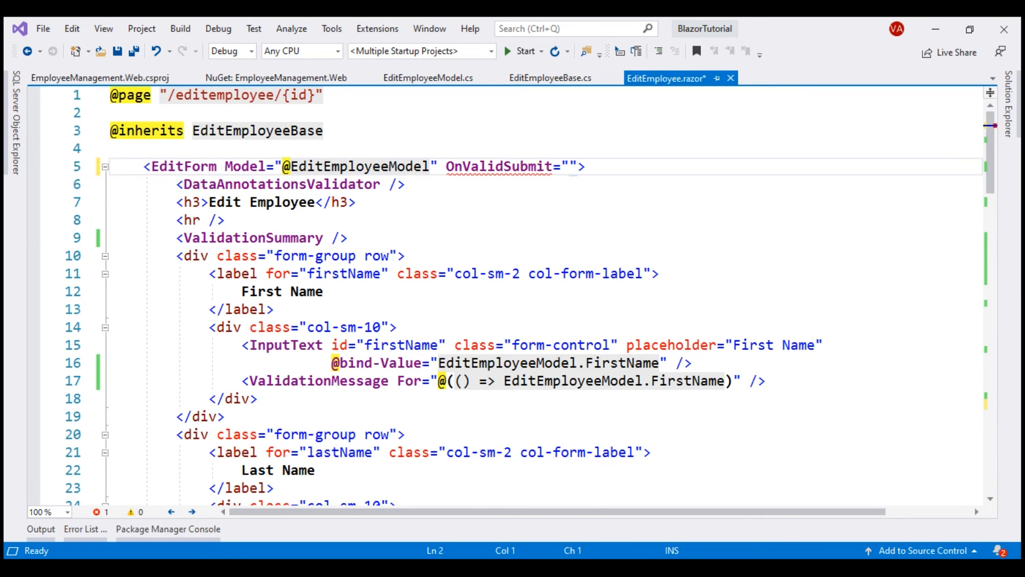
pyautogui.write('Handle')
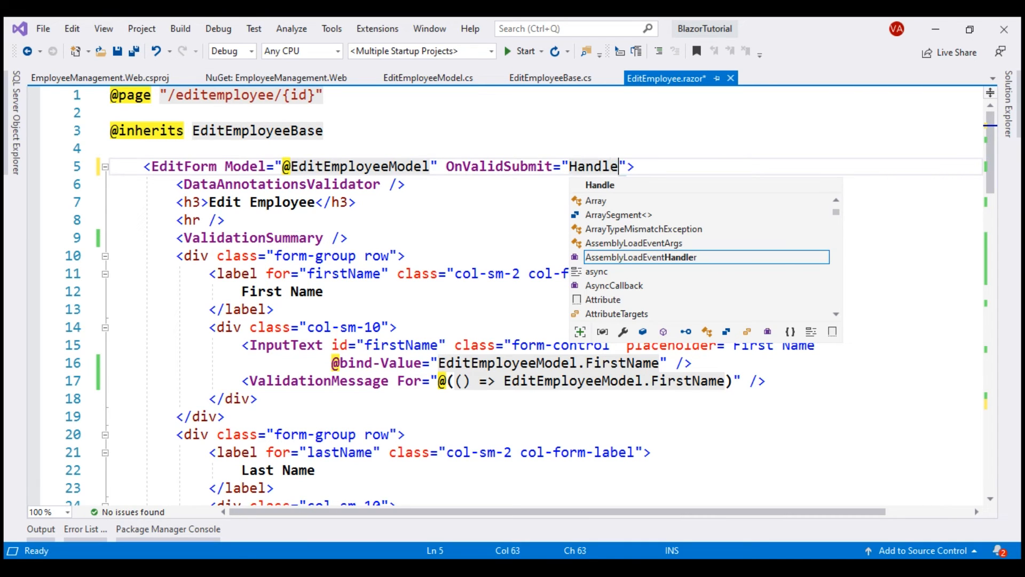
pyautogui.write('ValidSubmit')
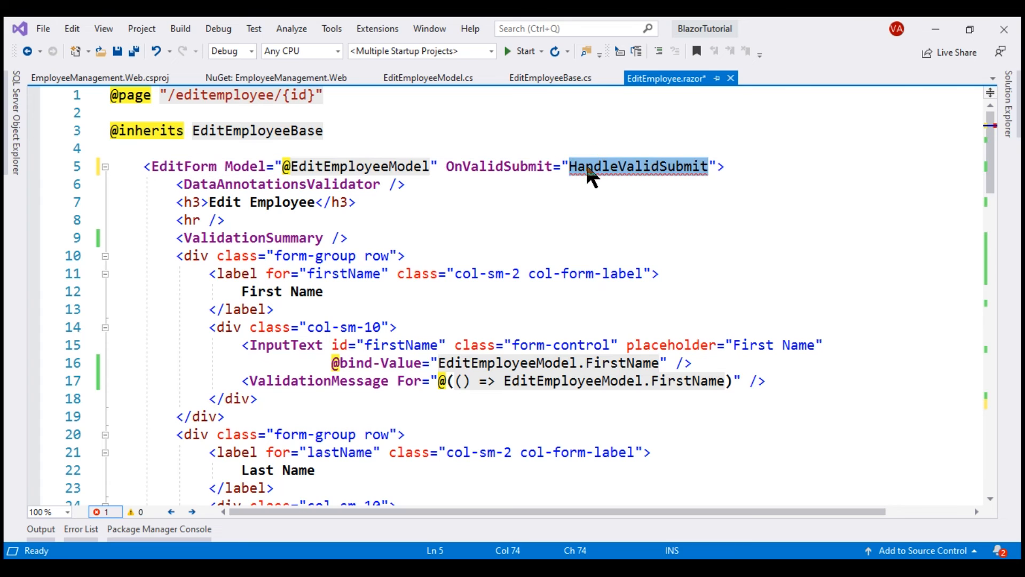
pyautogui.click(551, 77)
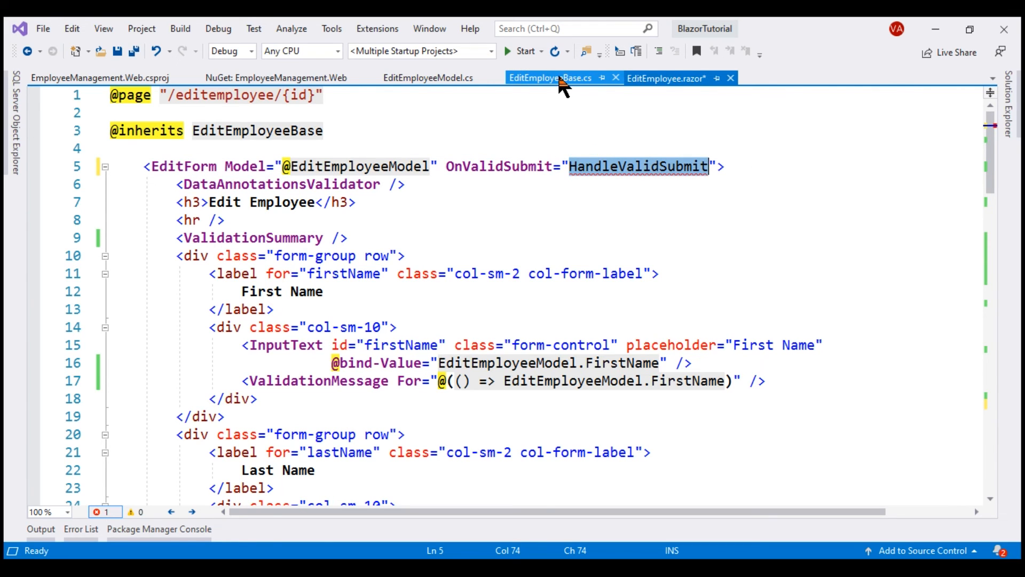
# Add an empty protected void HandleValidSubmit() to EditEmployeeBase.cs and save all
pyautogui.click(551, 77)
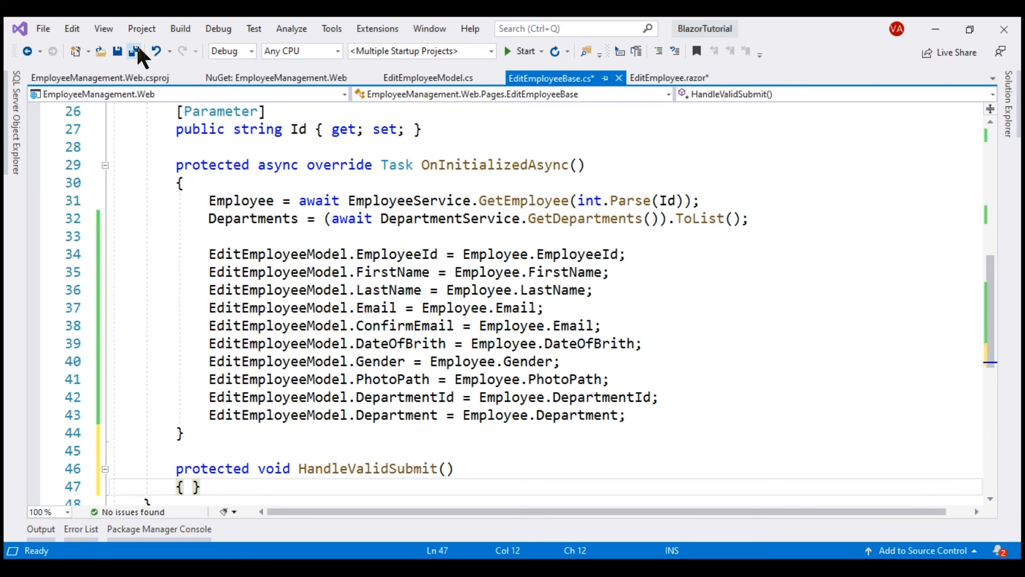
pyautogui.click(132, 50)
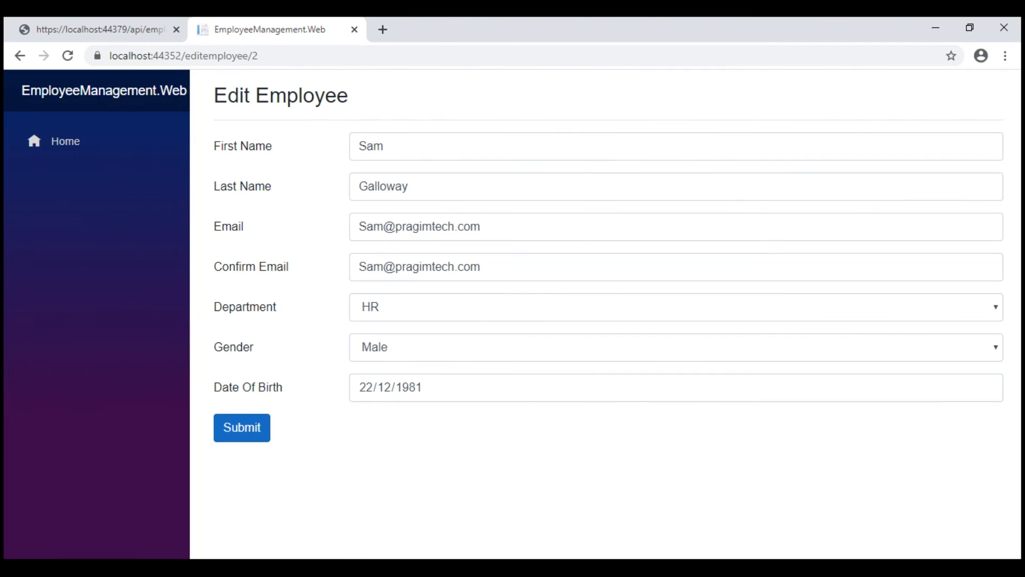
# Change the Email name to Tom and submit the form with mismatched emails
pyautogui.doubleClick(369, 226)
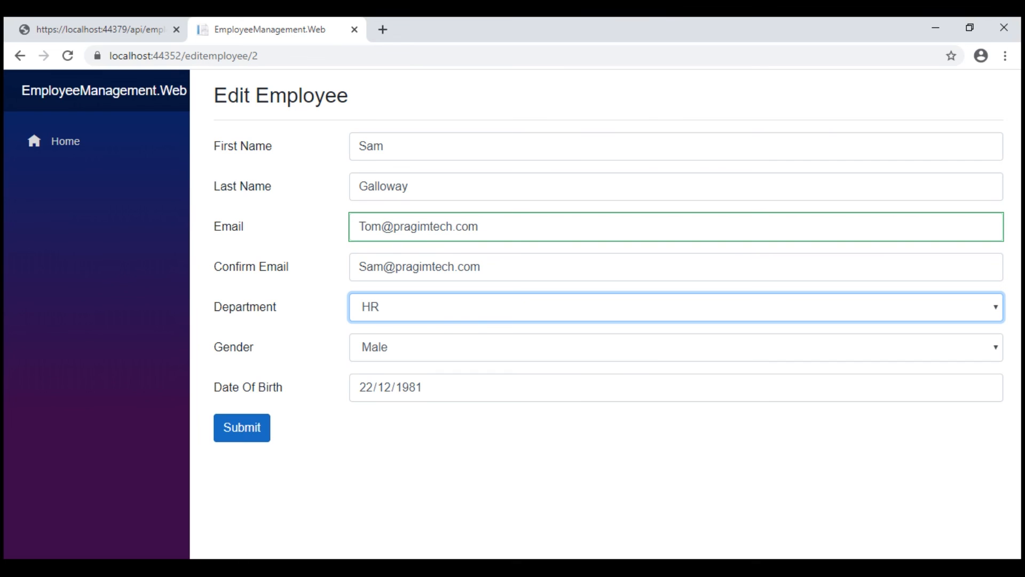
pyautogui.moveTo(314, 427)
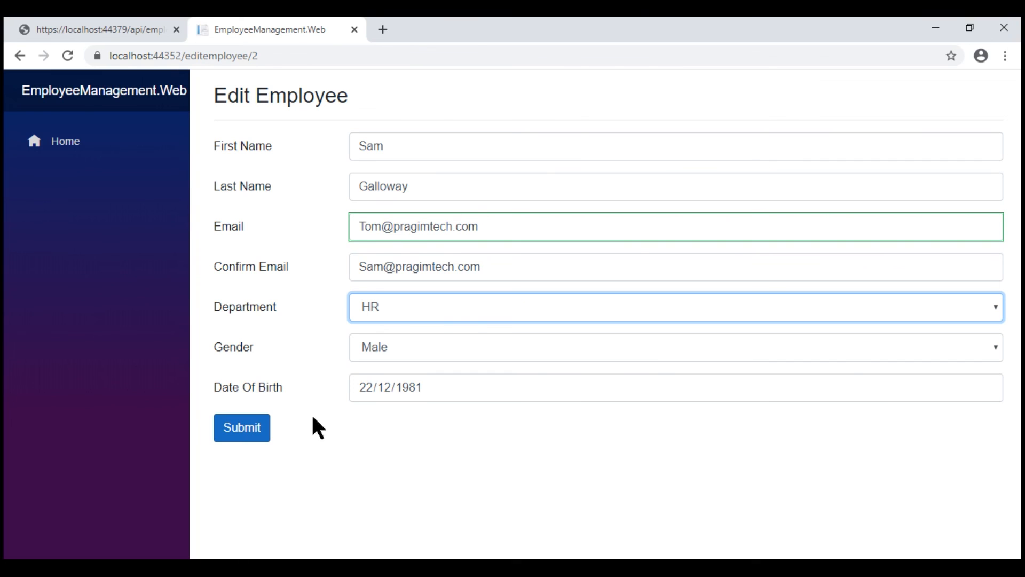
pyautogui.click(241, 427)
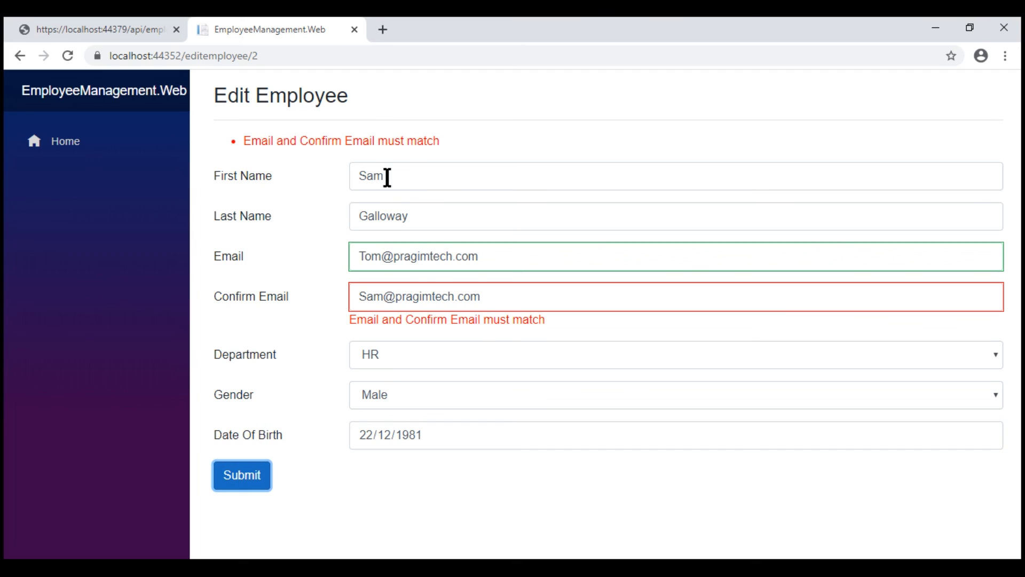